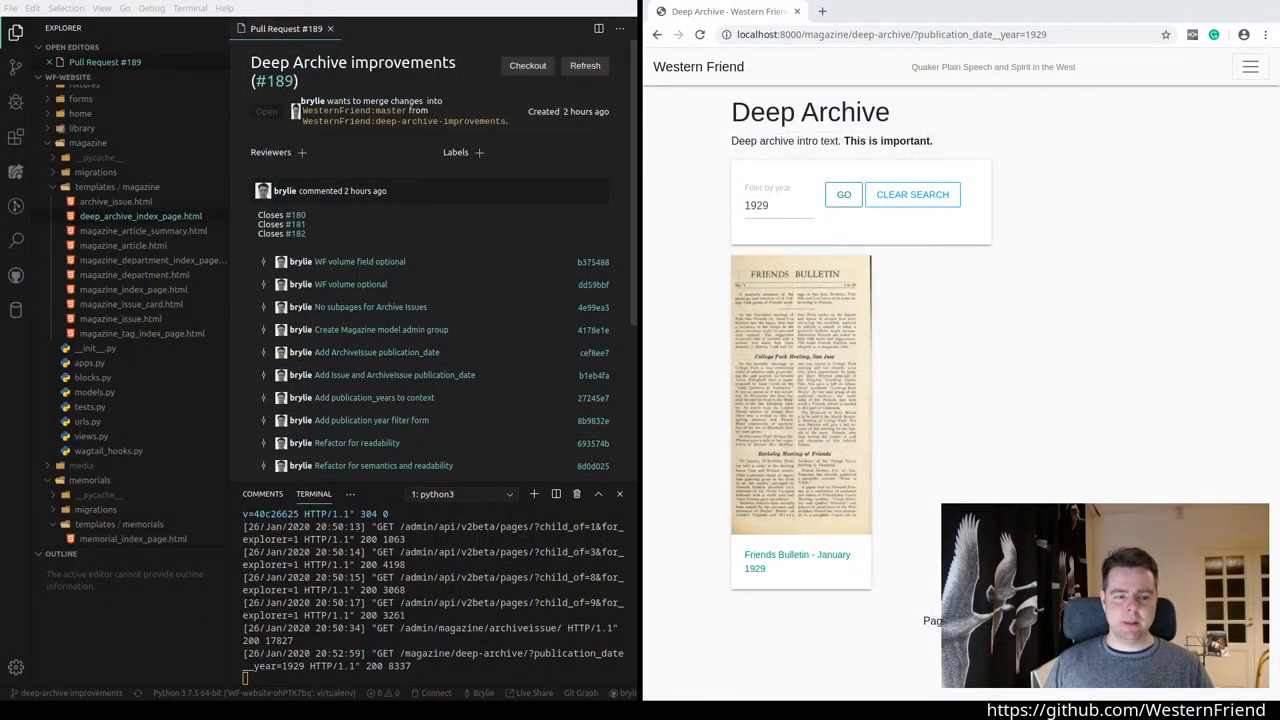
mouse_move(1108, 430)
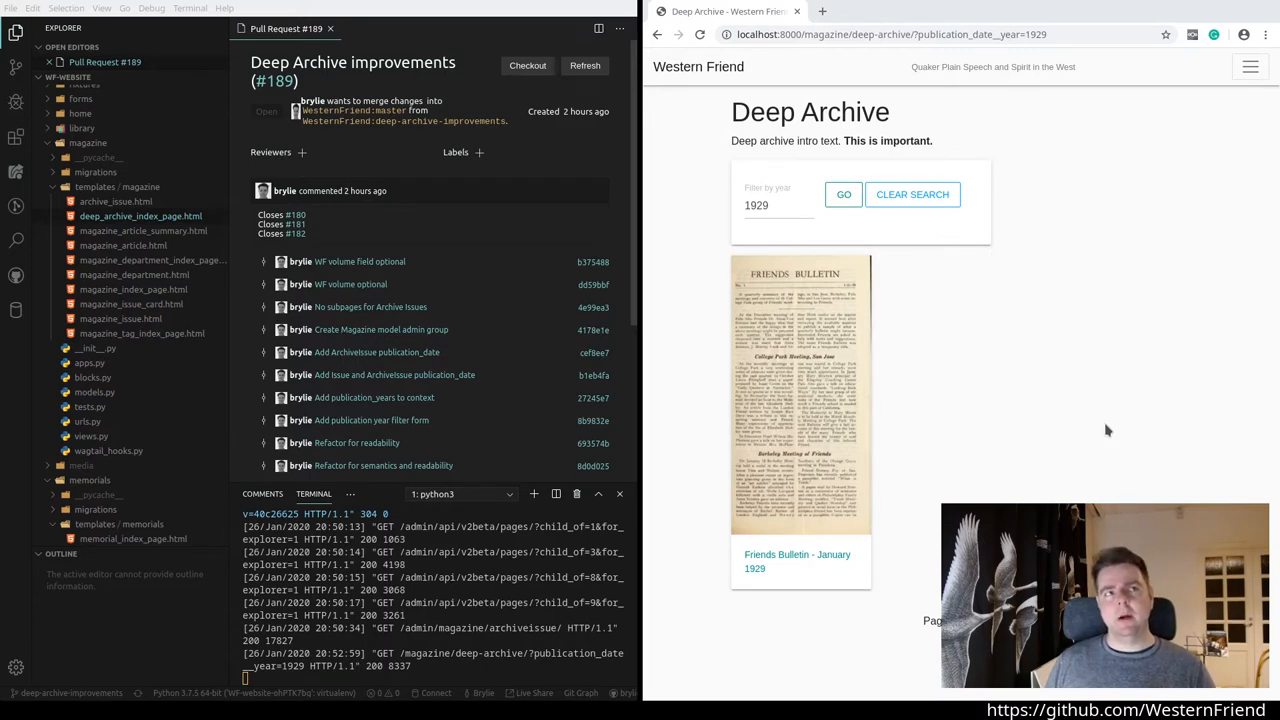
mouse_move(1176, 488)
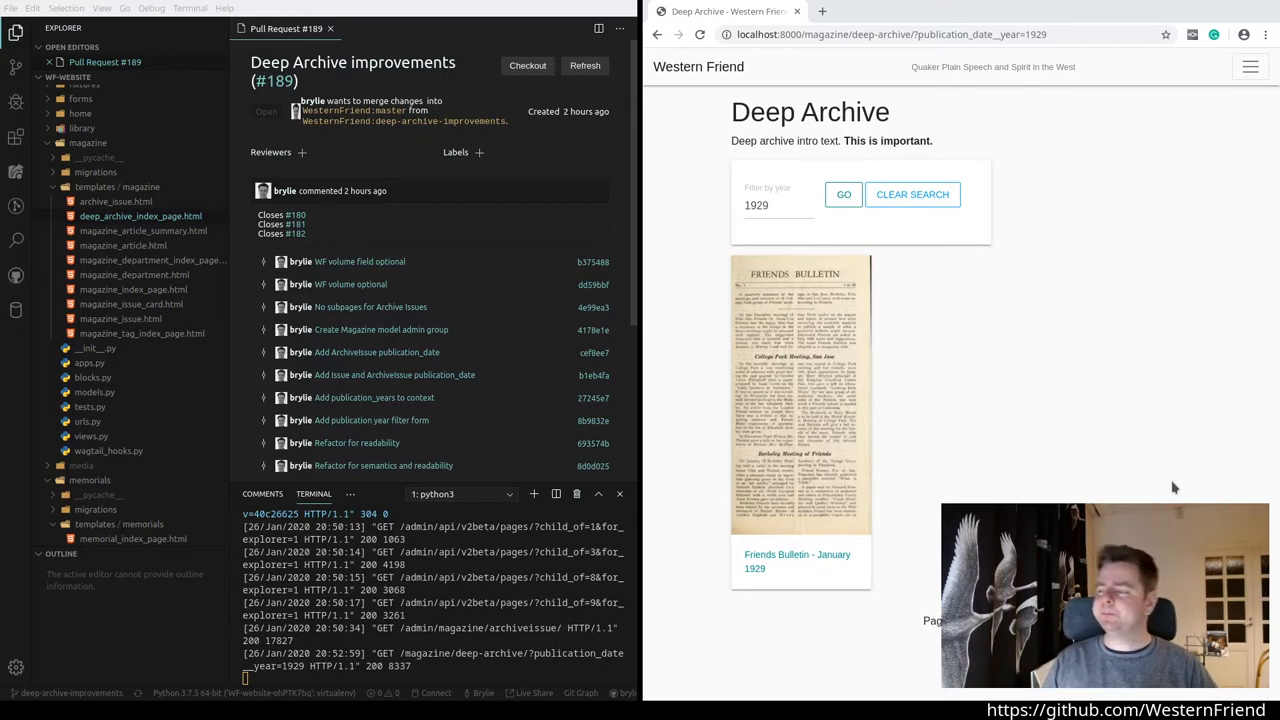
mouse_move(1104, 462)
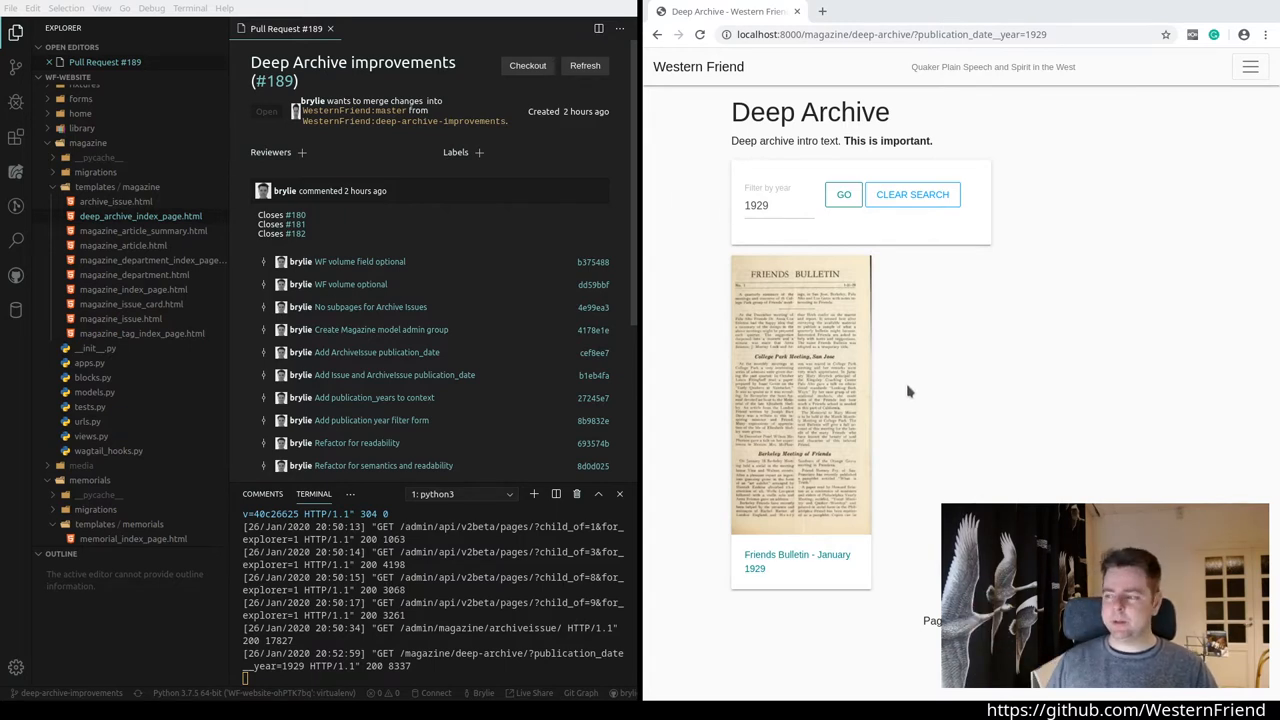
Step: Filter the Deep Archive to 1930, then clear the search so all issues list again
left_click(778, 204)
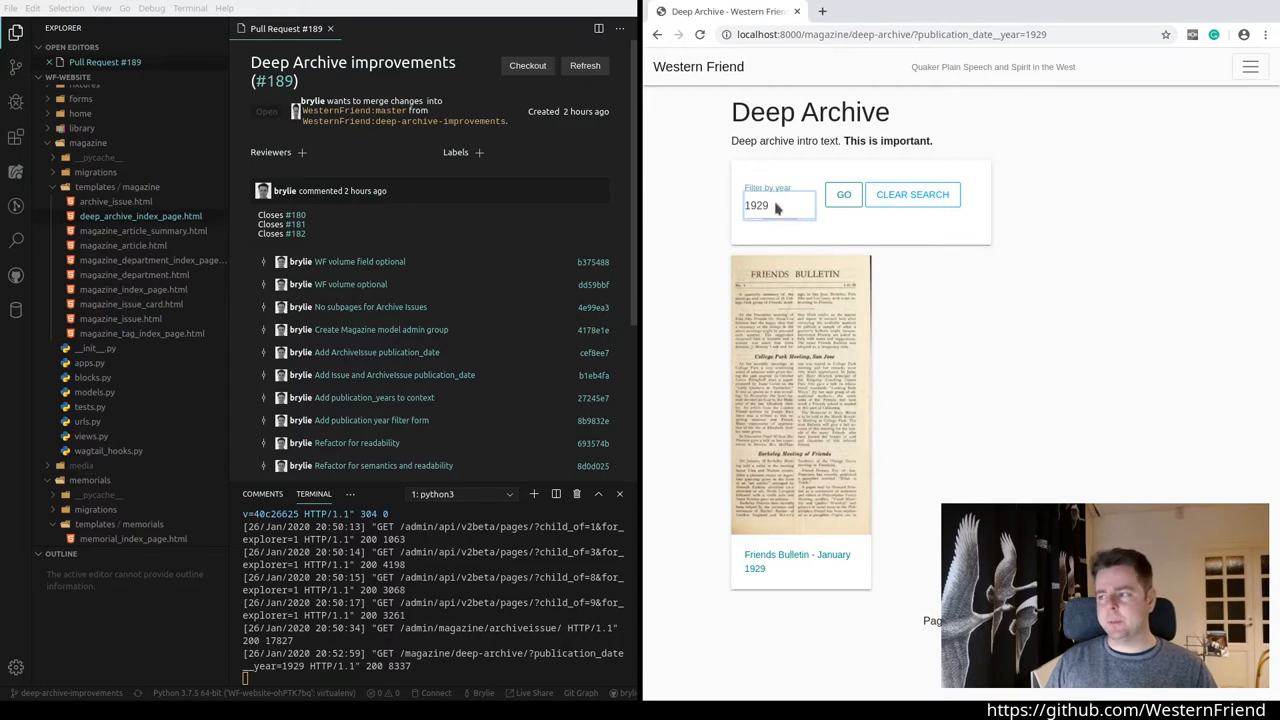
left_click(844, 194)
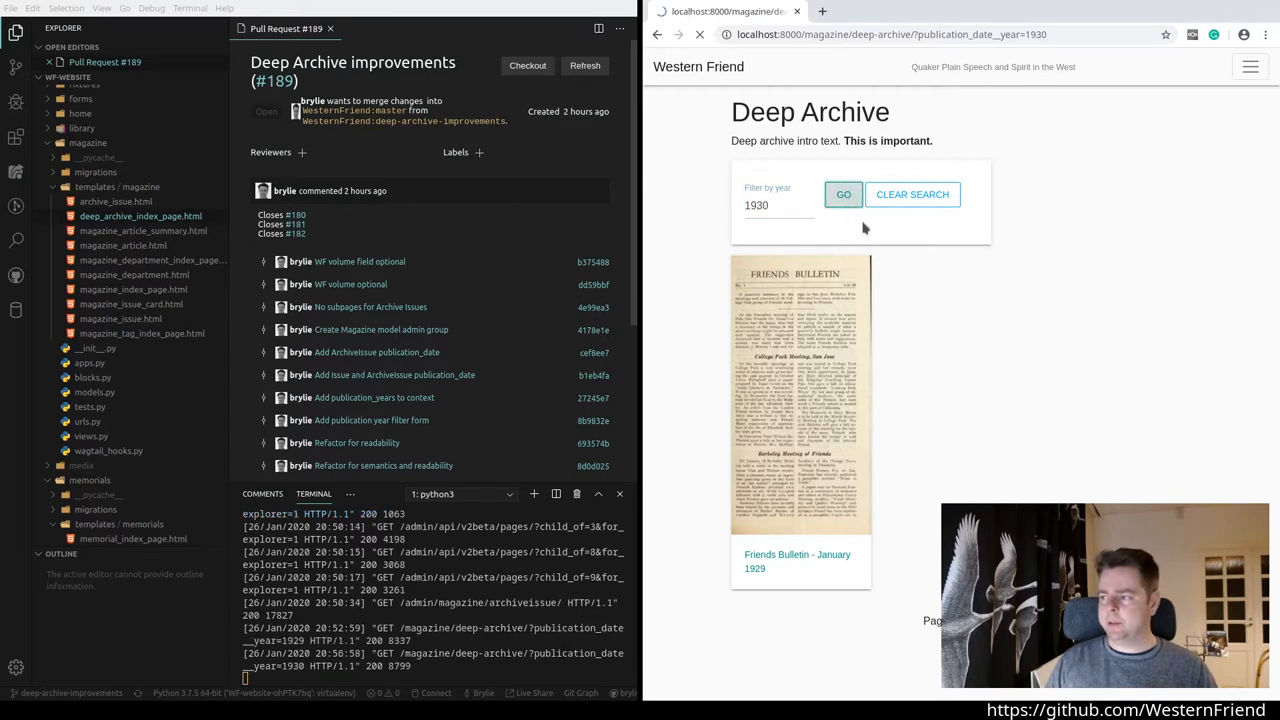
left_click(844, 194)
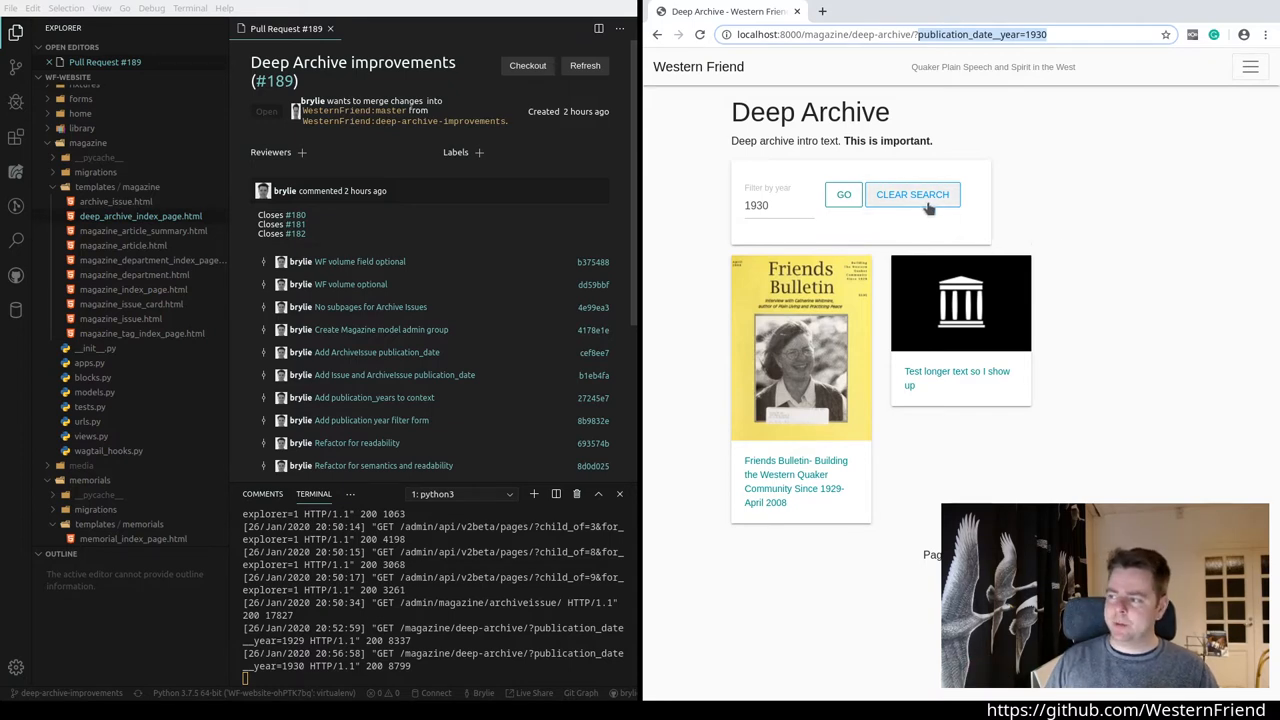
left_click(912, 194)
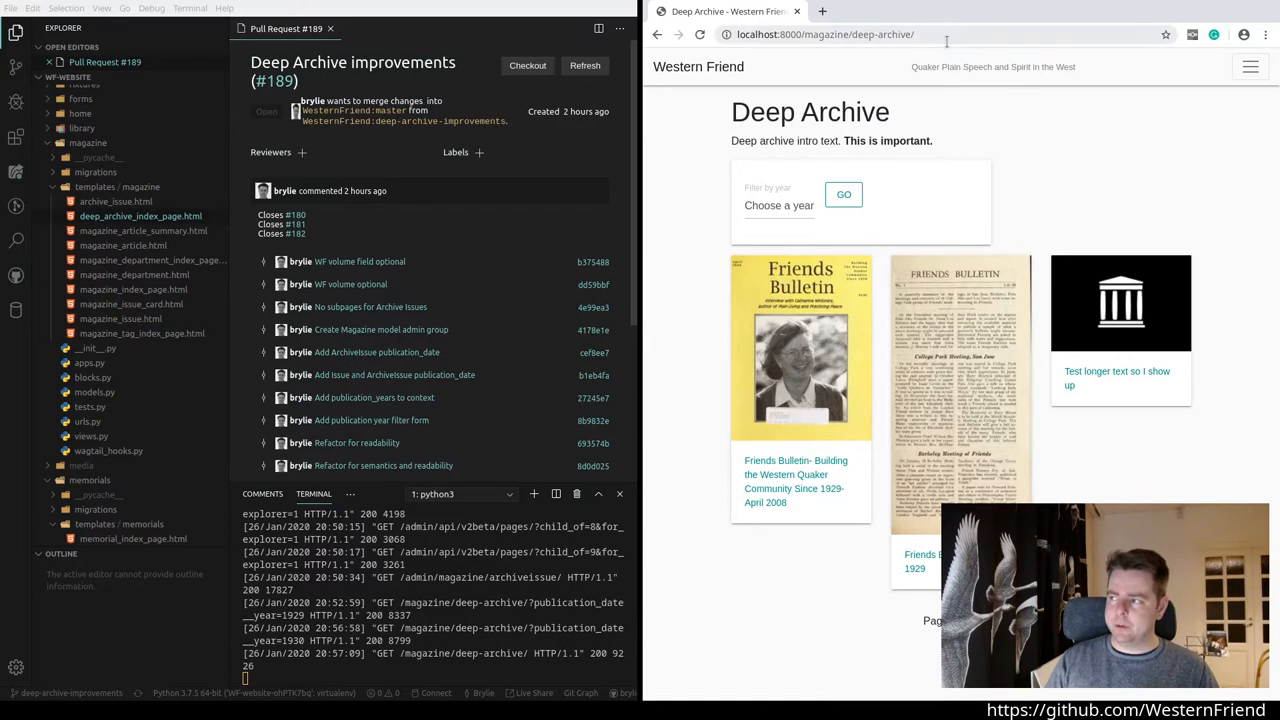
mouse_move(1116, 378)
type("ad")
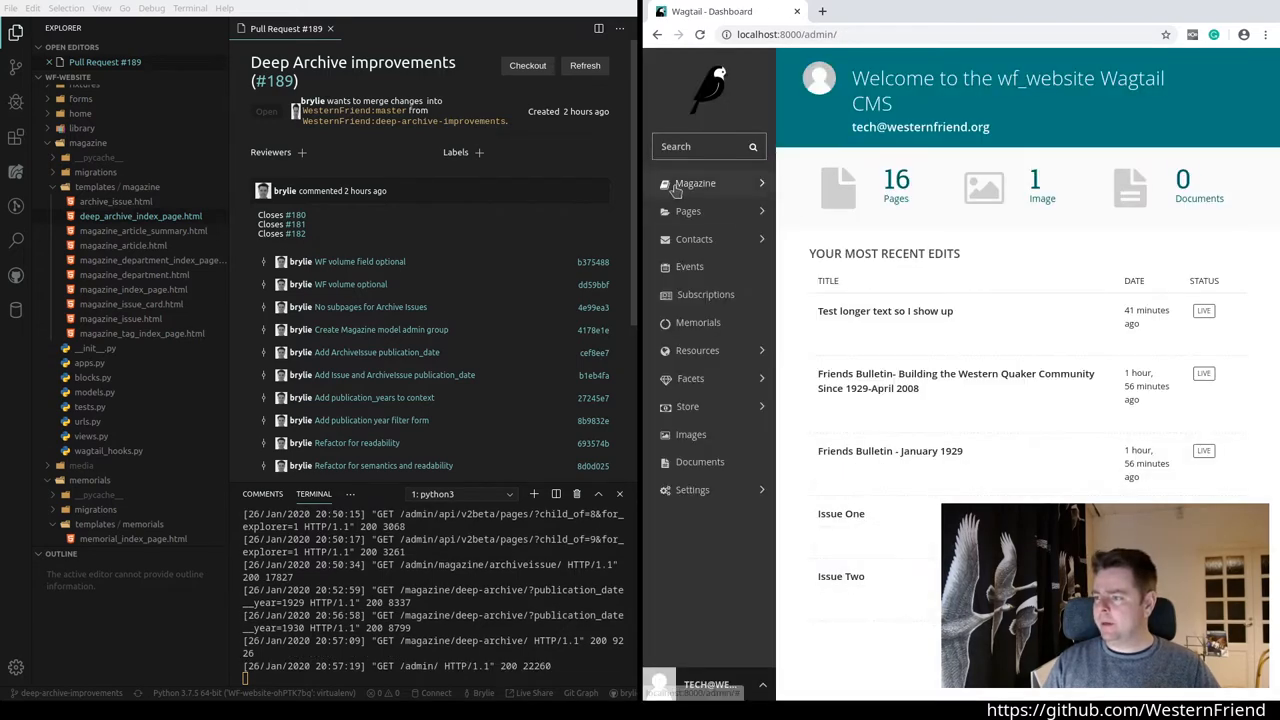
Step: Navigate the Wagtail sidebar to Magazine › Archive issues
left_click(696, 184)
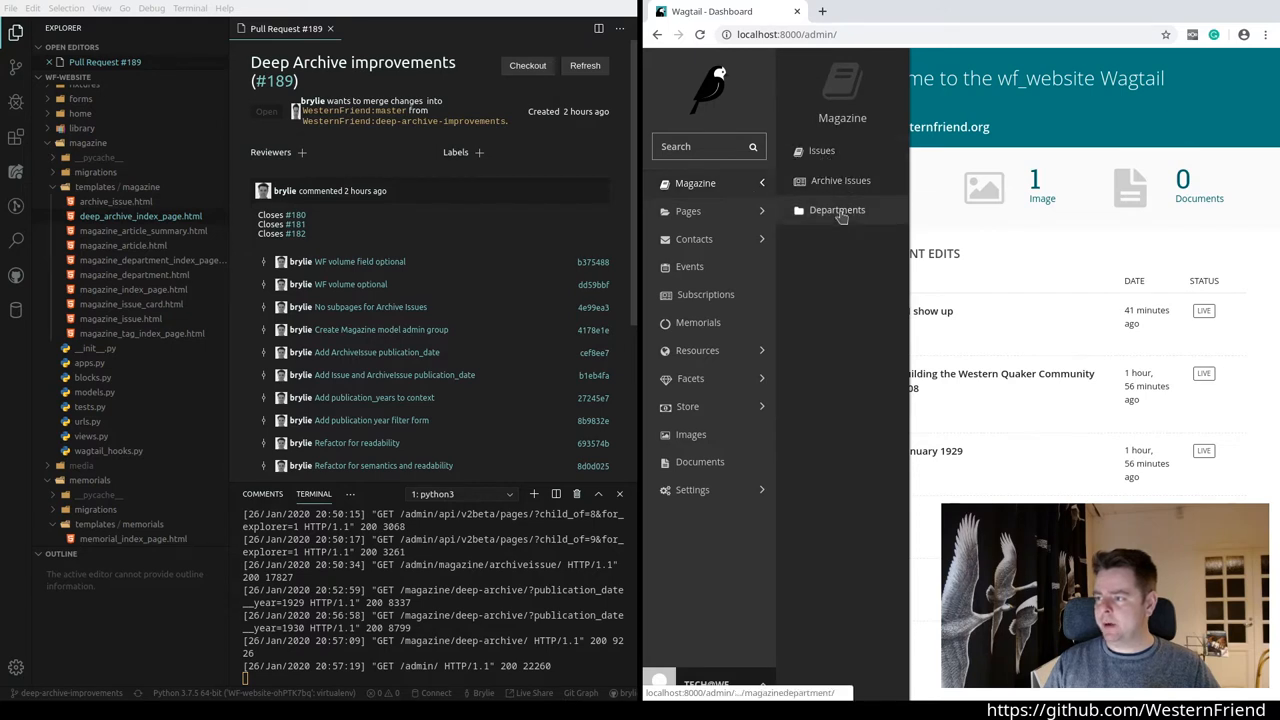
mouse_move(836, 218)
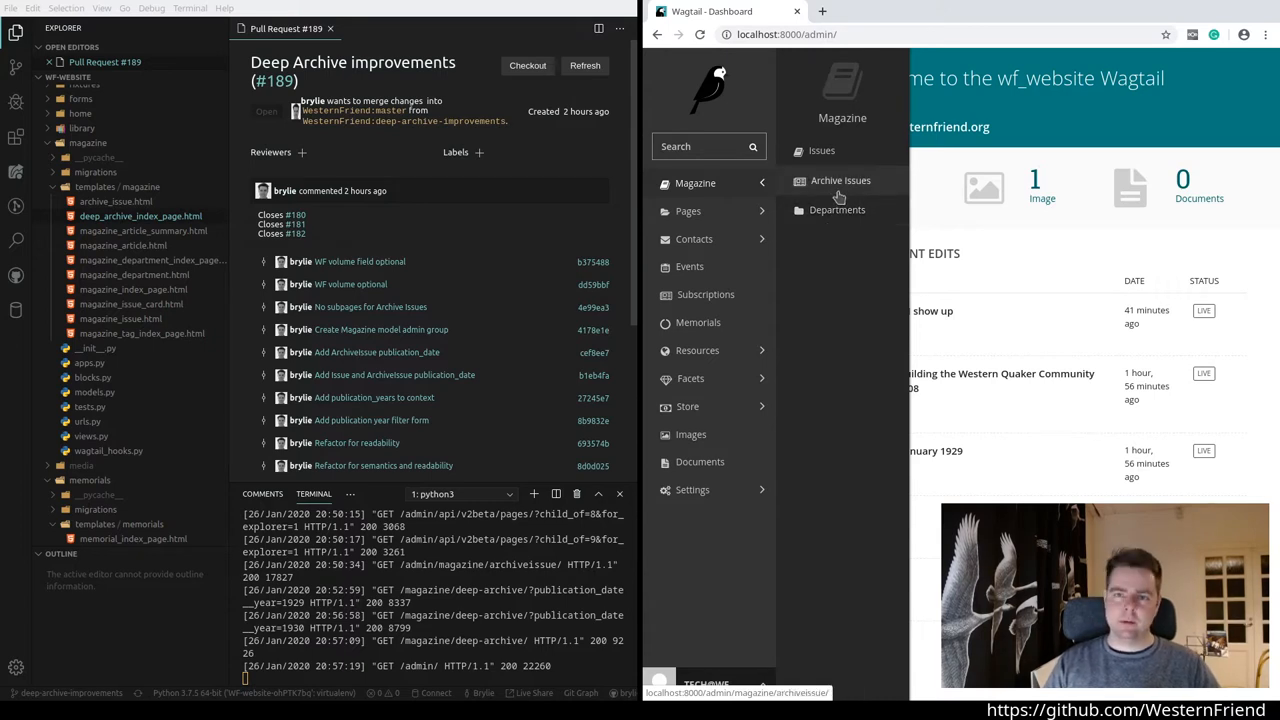
left_click(840, 180)
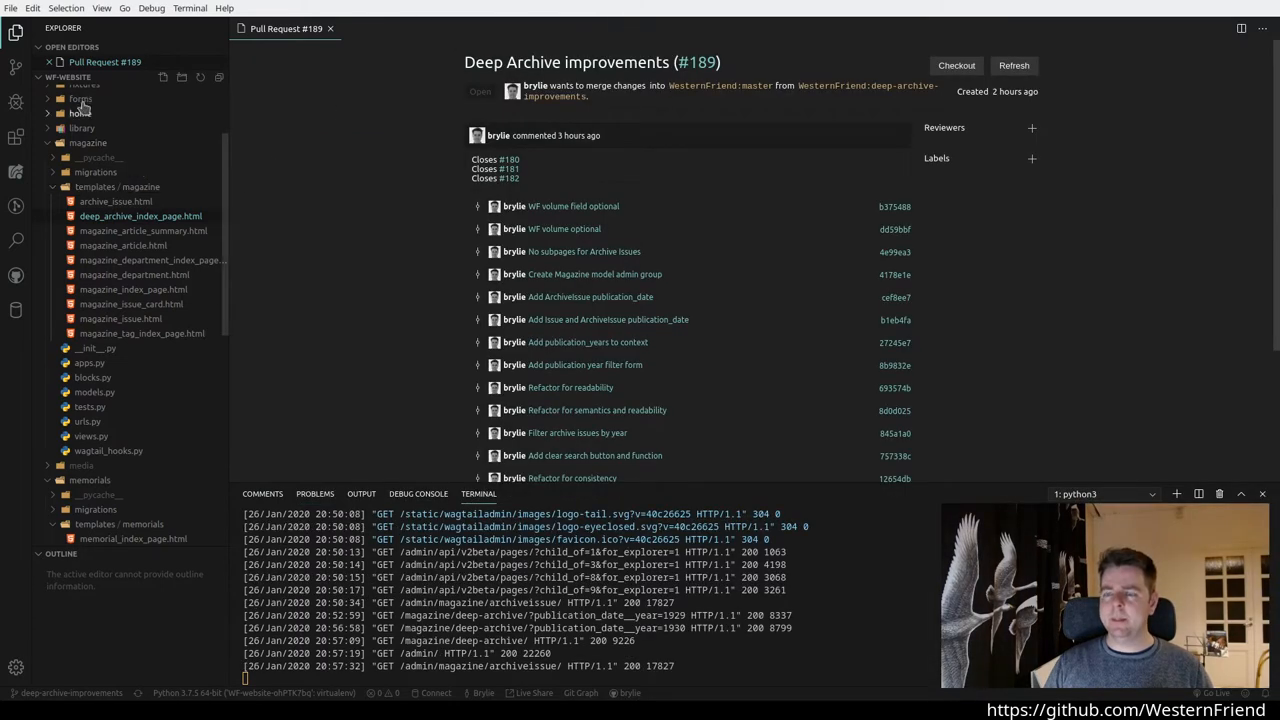
Step: Show the pull request's changed files and view the deep_archive_index_page.html diff
left_click(16, 276)
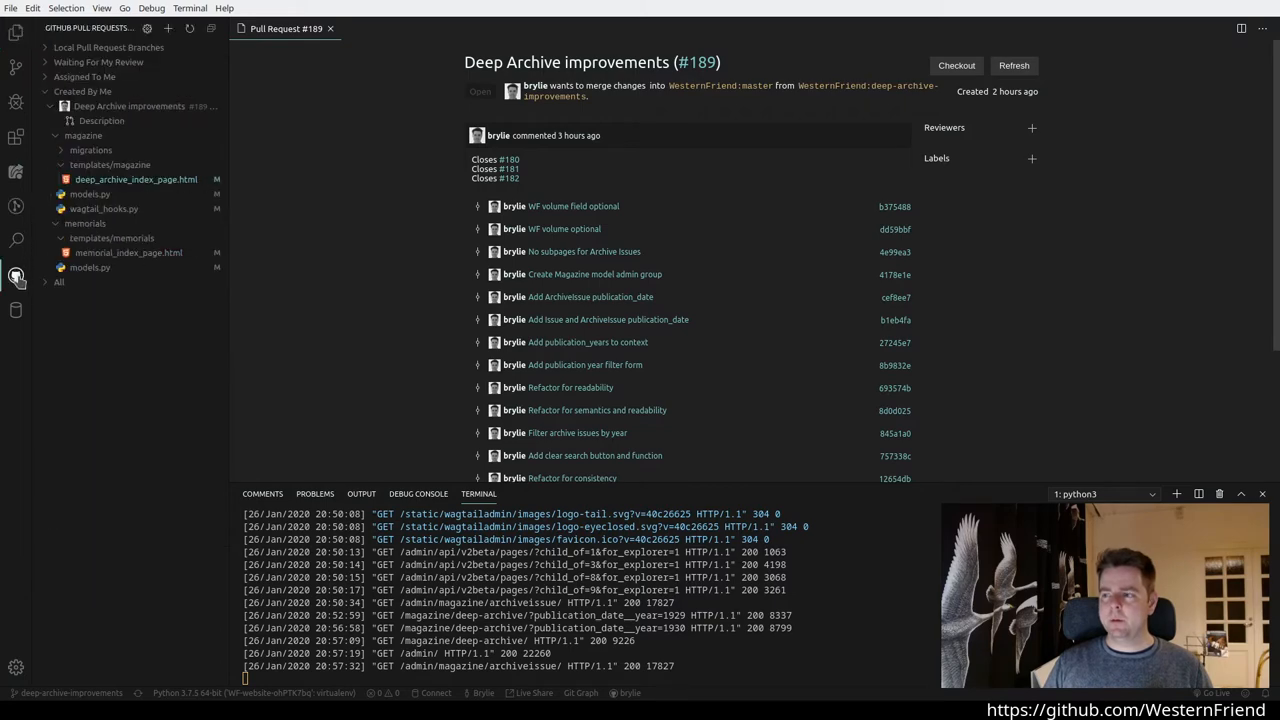
left_click(136, 180)
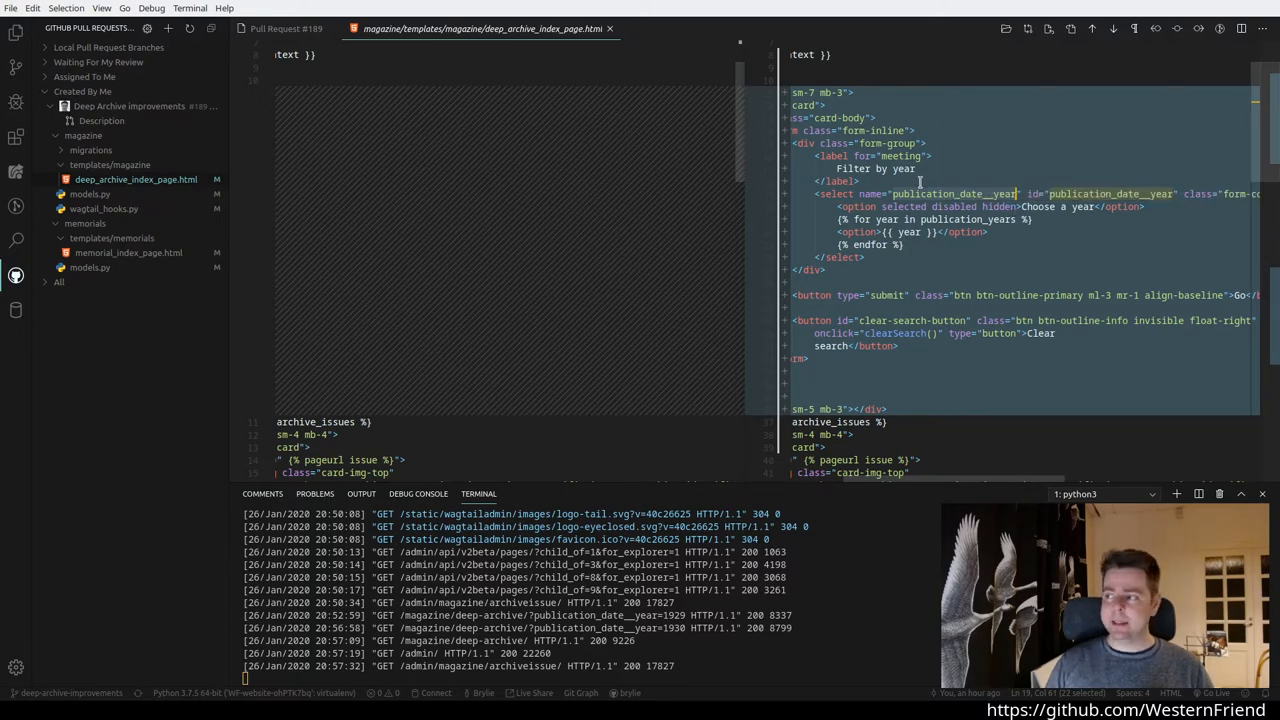
mouse_move(904, 206)
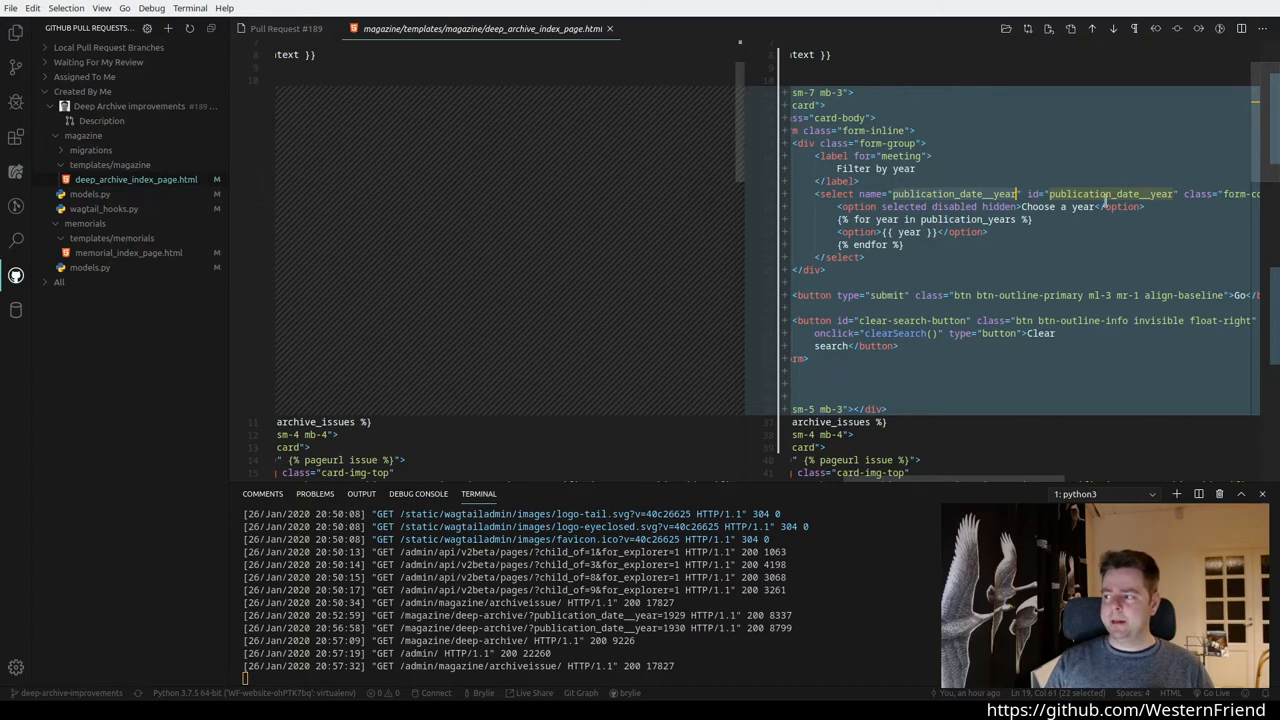
mouse_move(1108, 206)
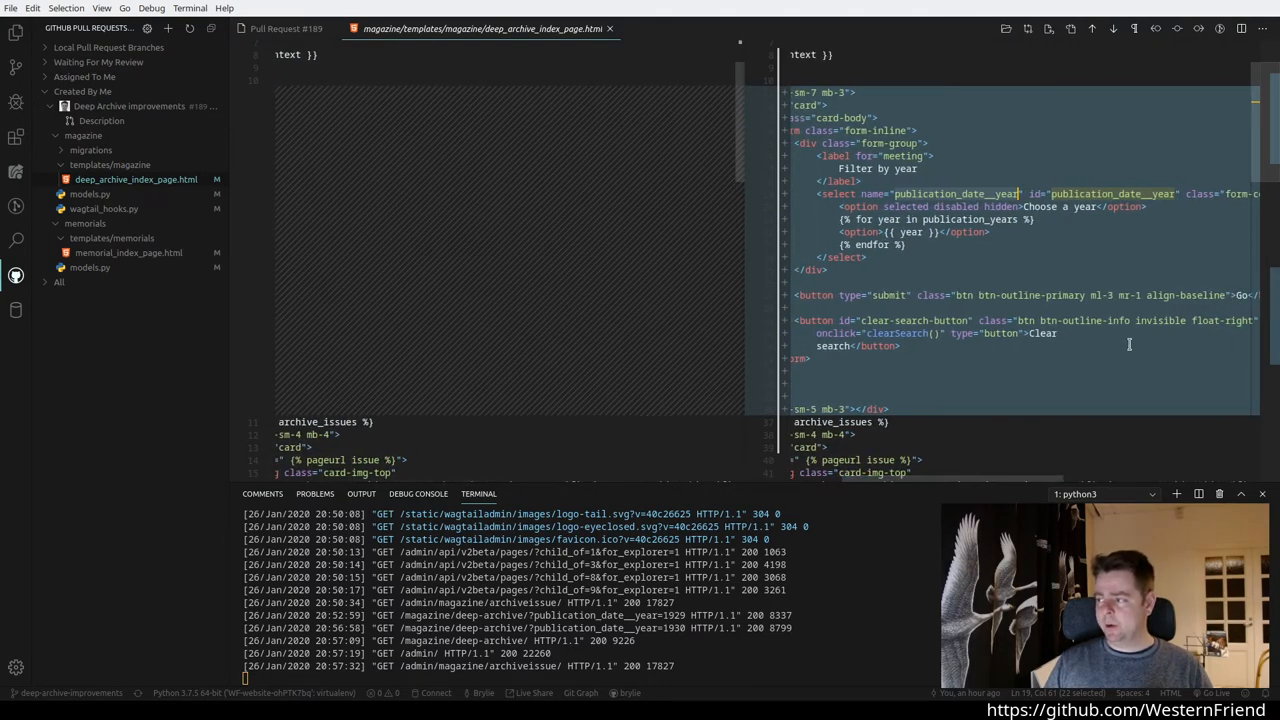
mouse_move(856, 354)
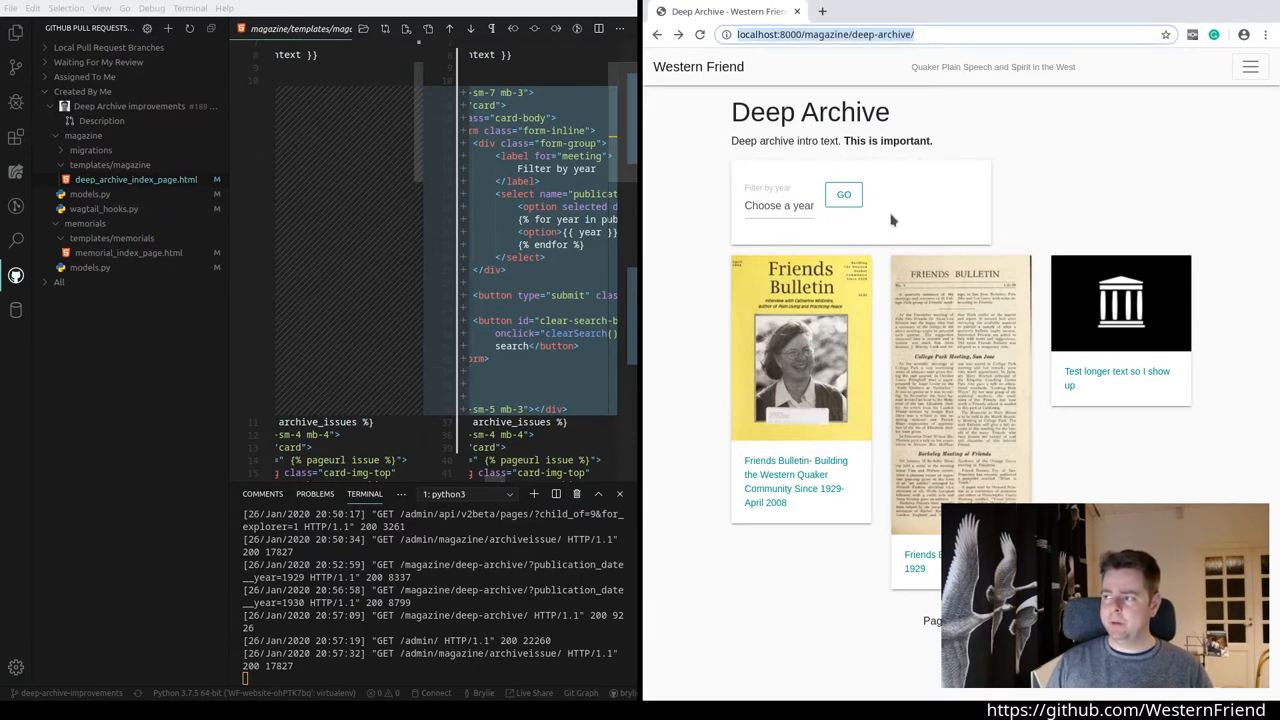
mouse_move(802, 222)
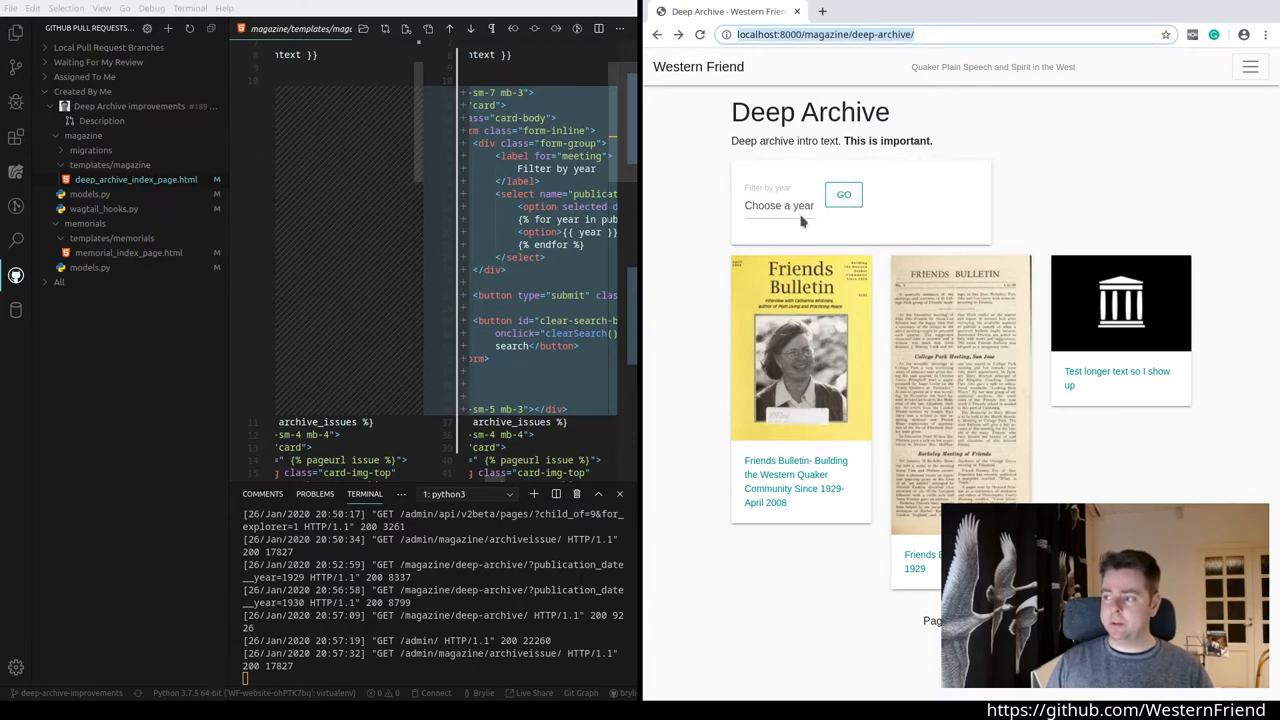
Step: Choose 1929 in the Filter by year dropdown on the Deep Archive page
left_click(844, 194)
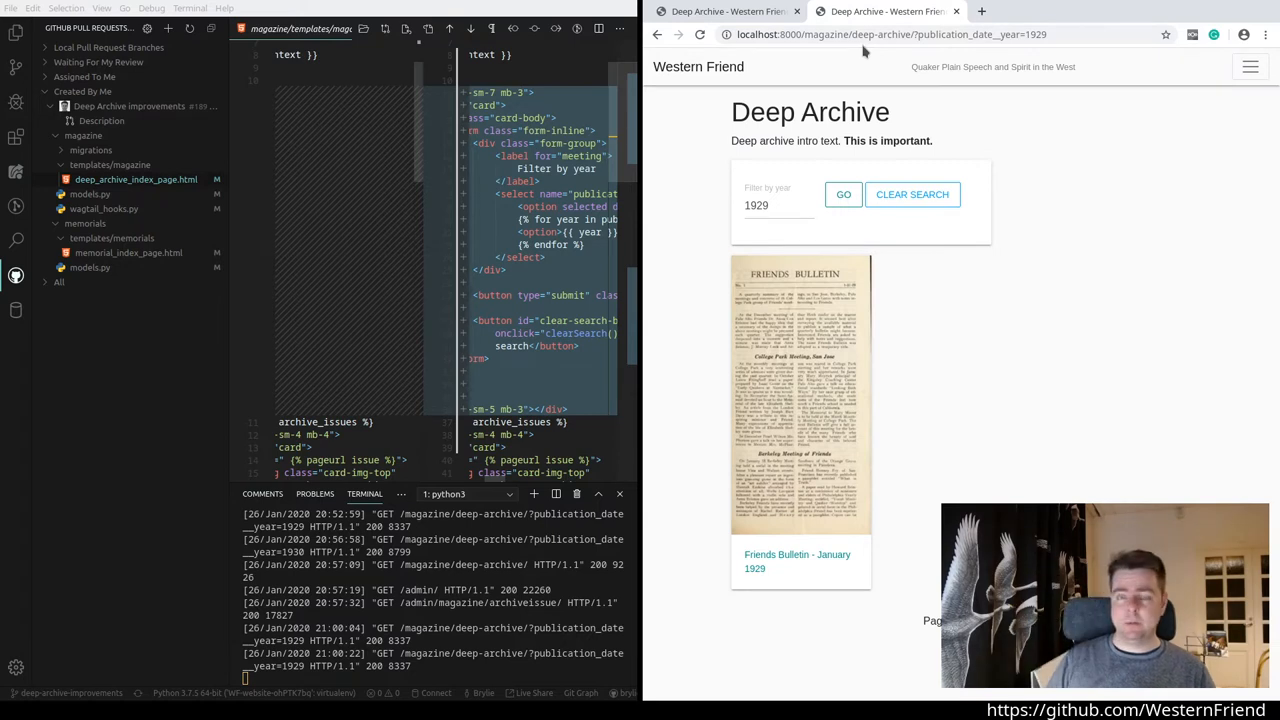
mouse_move(994, 364)
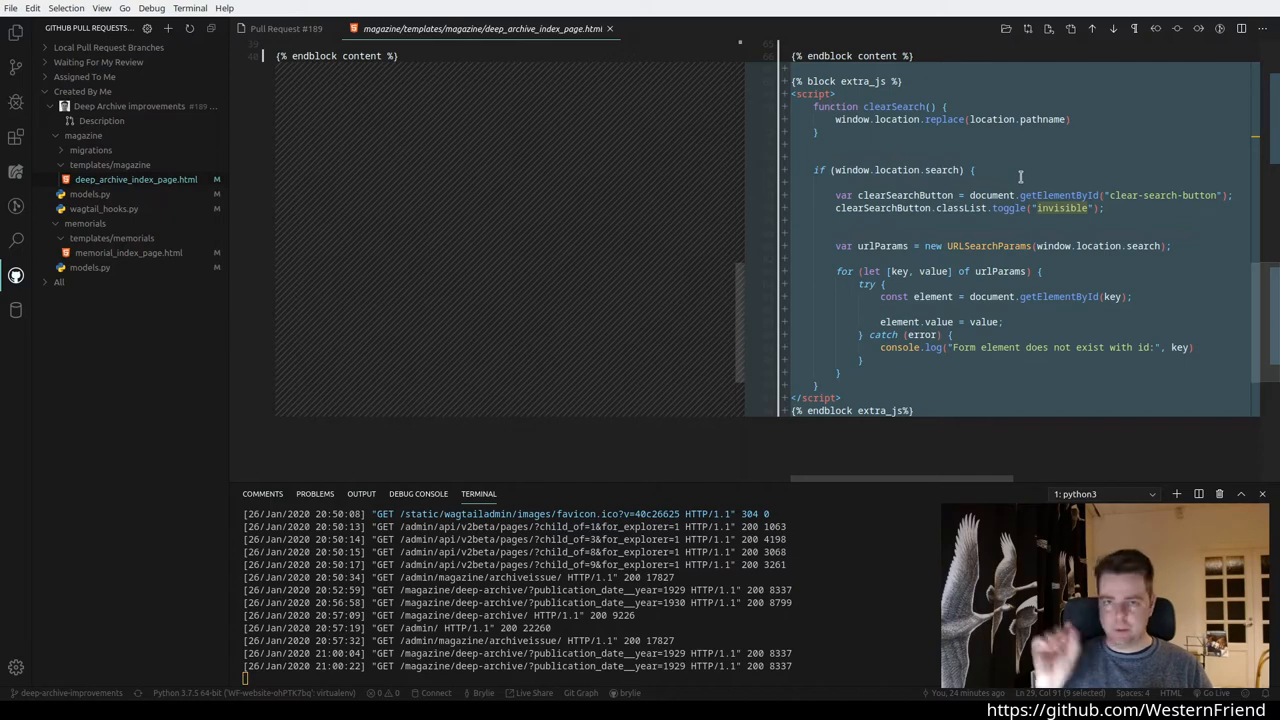
mouse_move(984, 128)
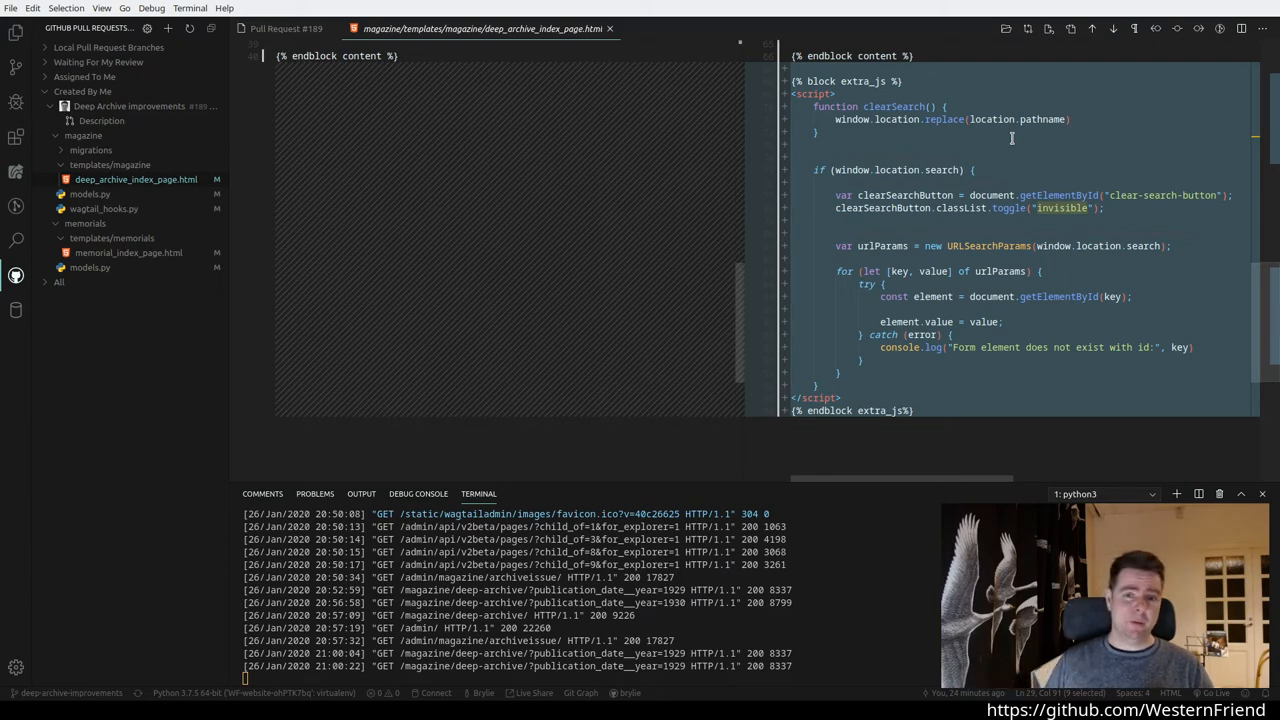
mouse_move(952, 168)
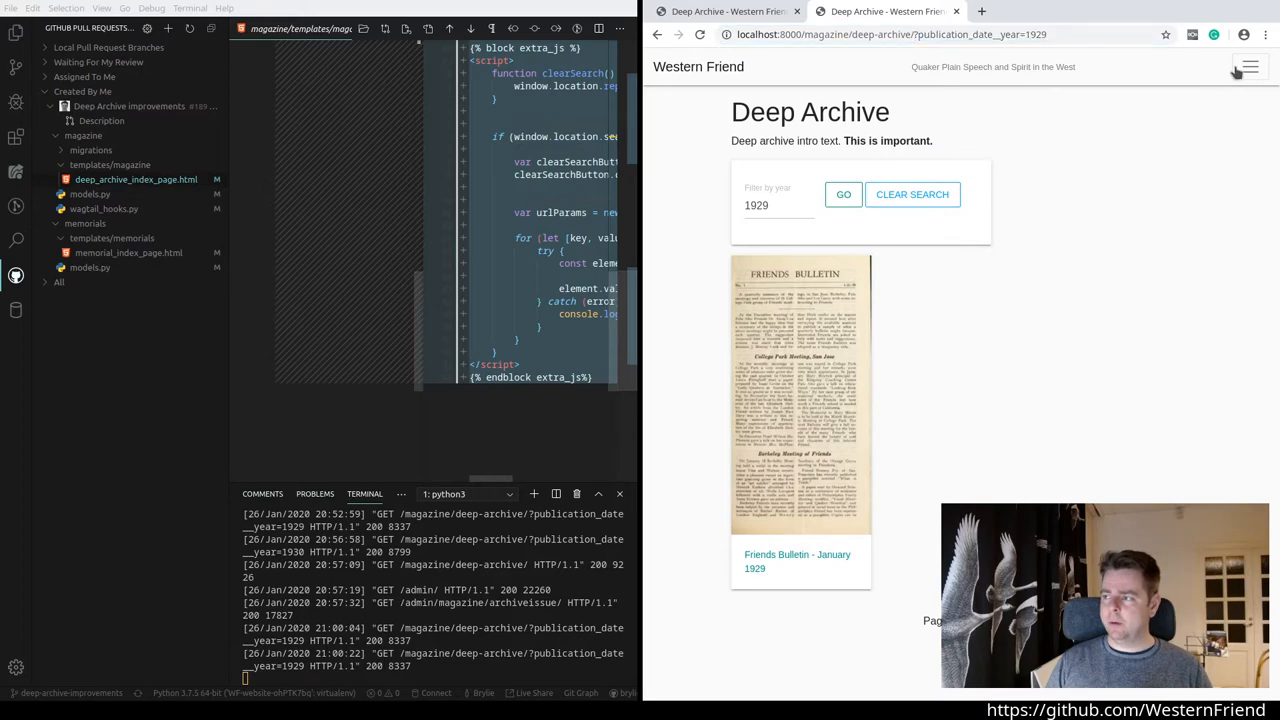
Step: Expand the site menu and clear the year filter on the Deep Archive page
left_click(1240, 68)
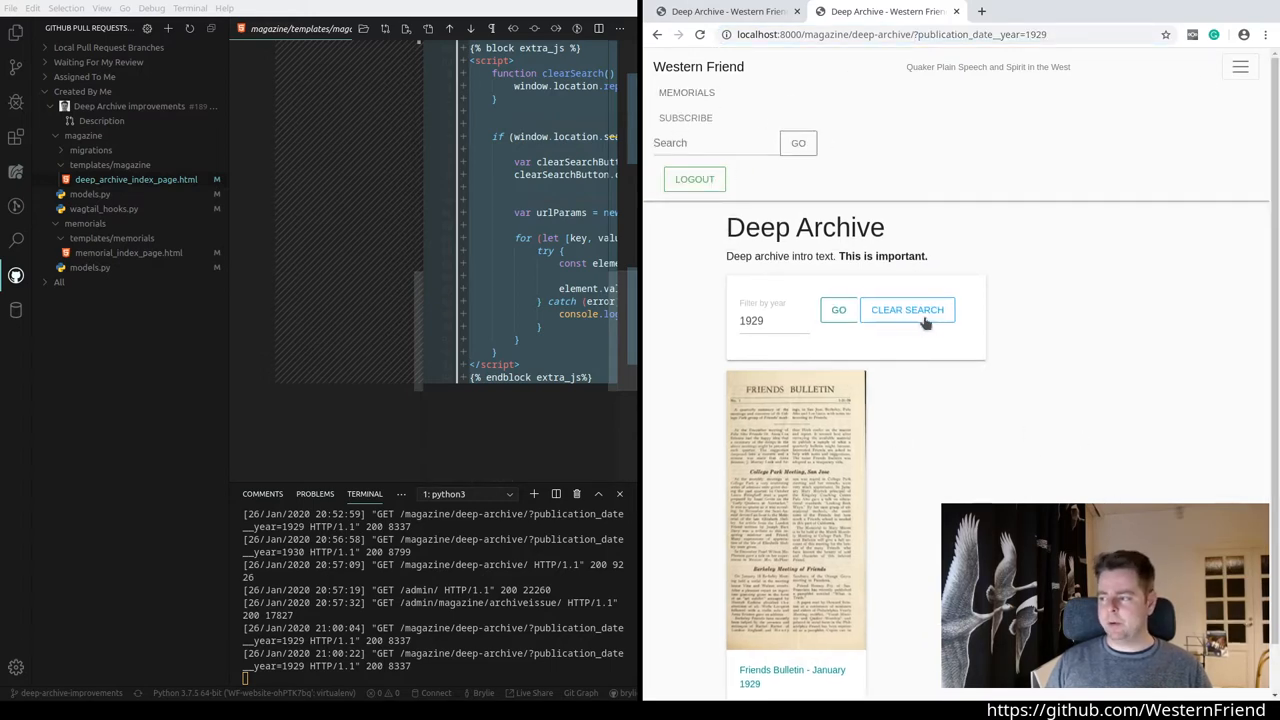
left_click(906, 308)
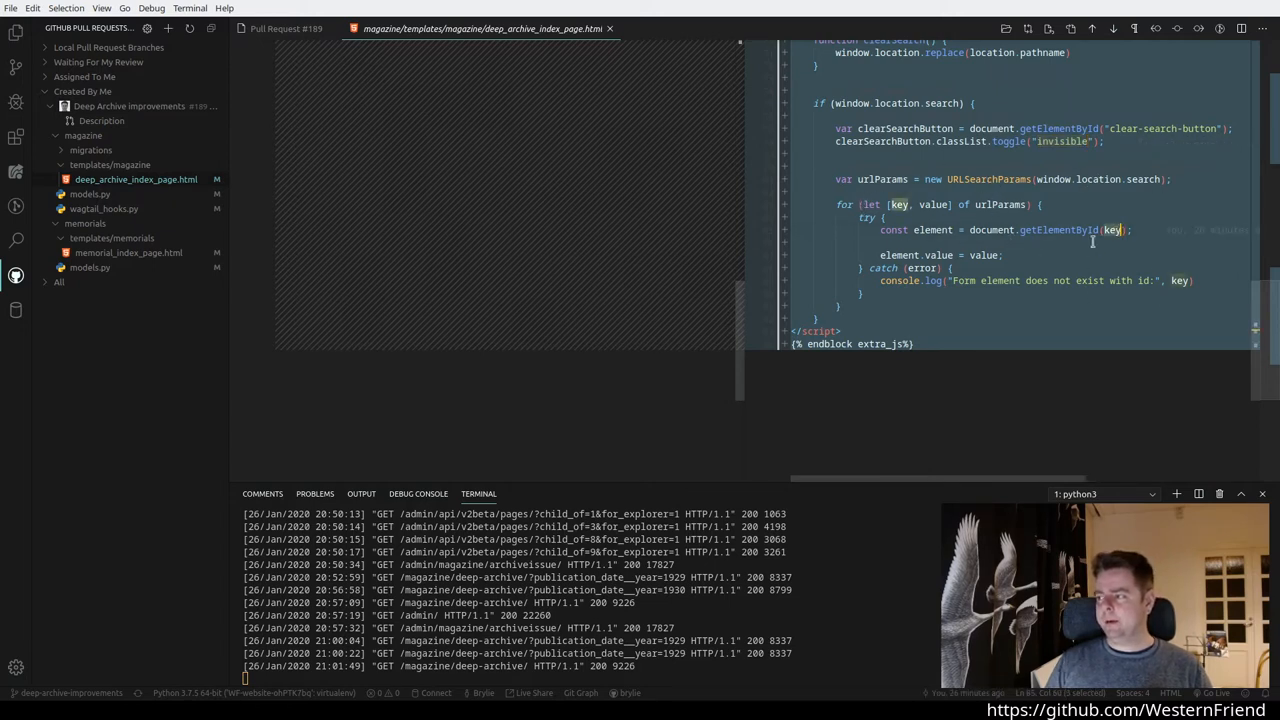
mouse_move(1060, 228)
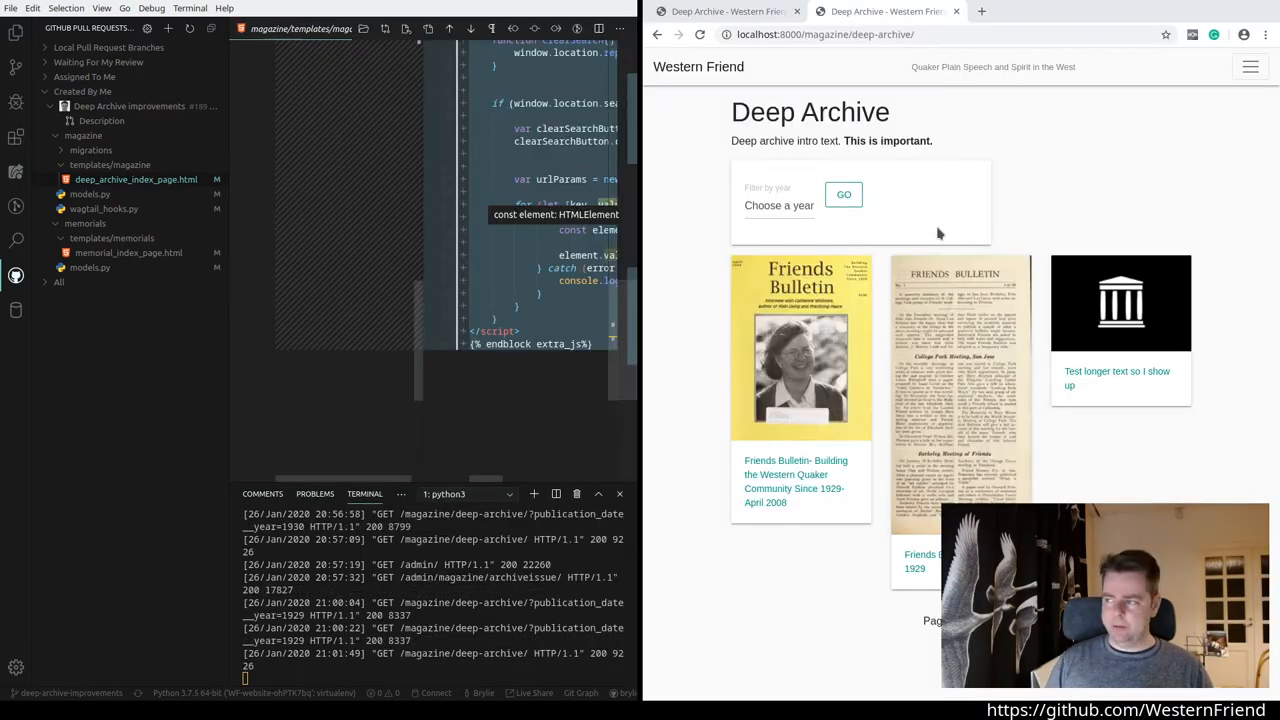
Step: Refilter the archive to 1929 and inspect the publication_date__year parameter in the address bar
left_click(780, 204)
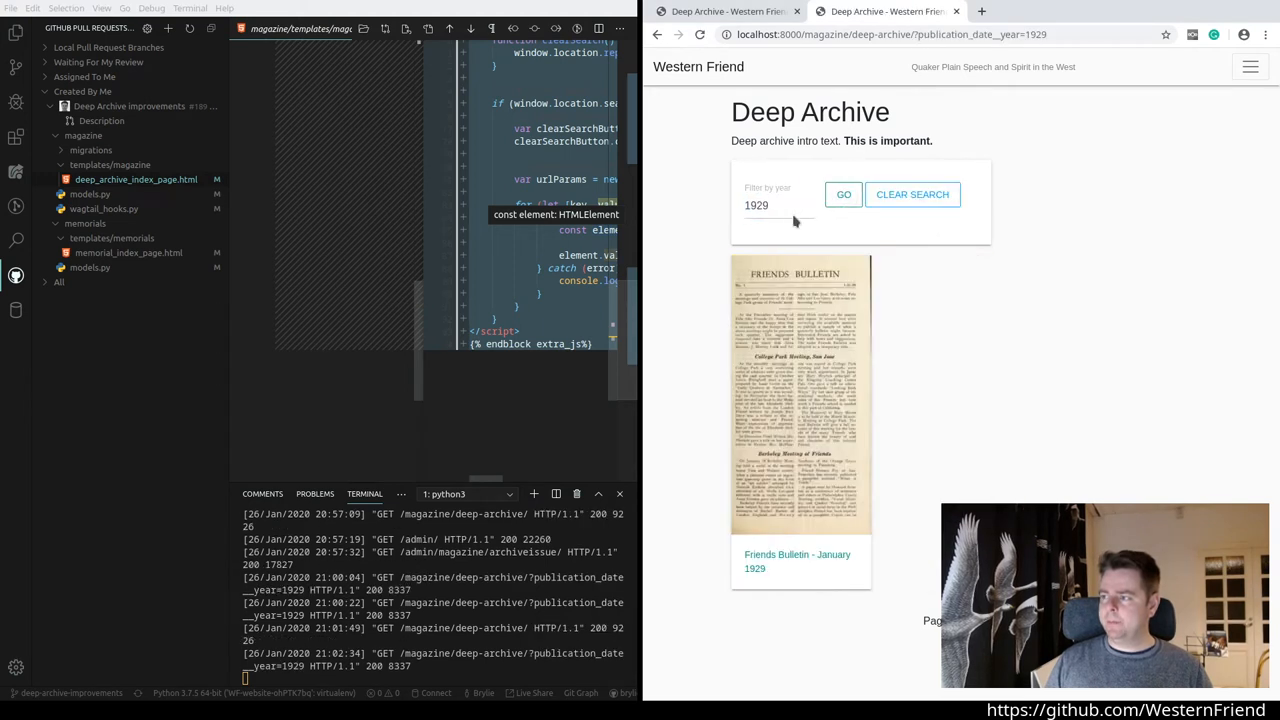
mouse_move(808, 216)
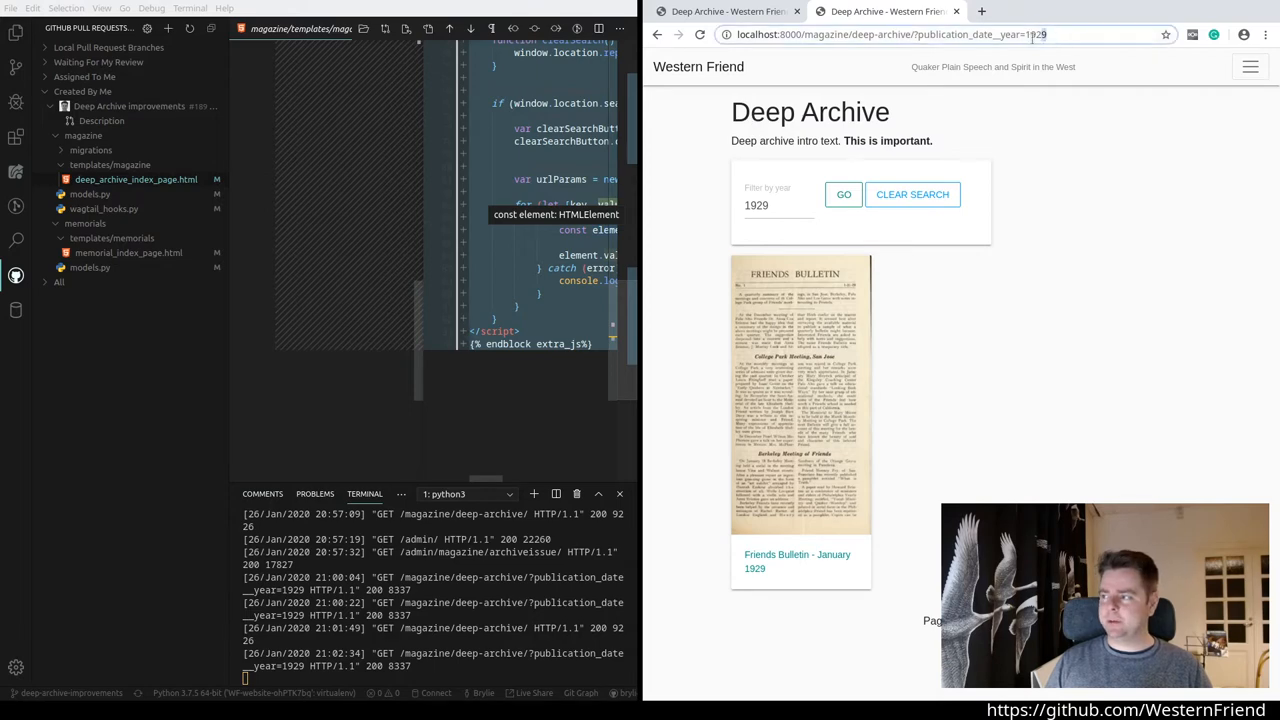
left_click(778, 204)
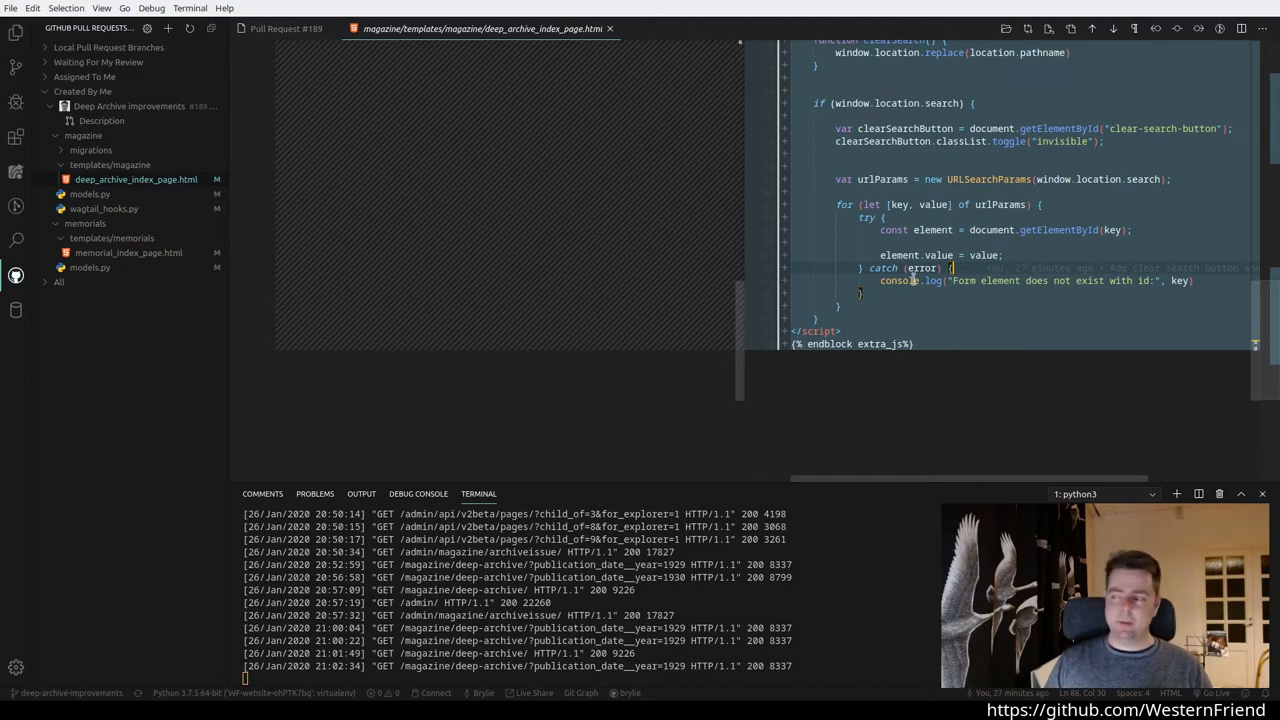
mouse_move(358, 172)
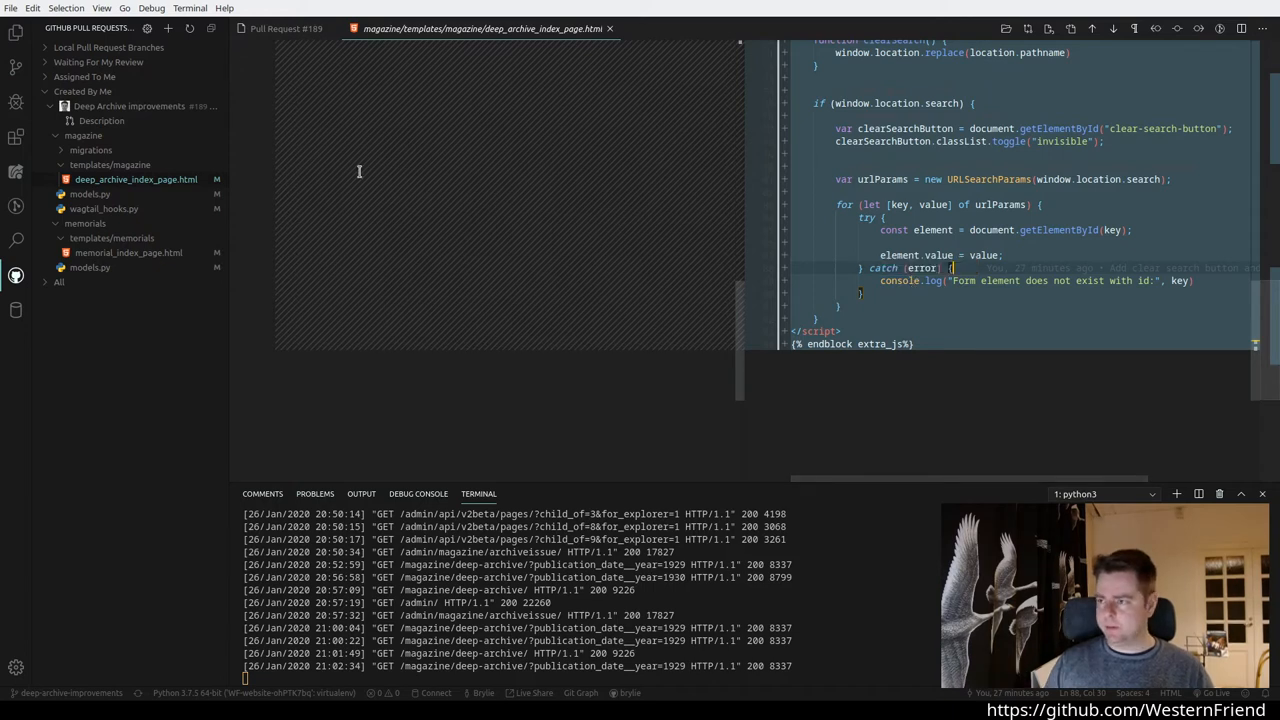
Step: View the pull request's models.py diff with MagazineDepartment and MagazineArticle
scroll("down", 3)
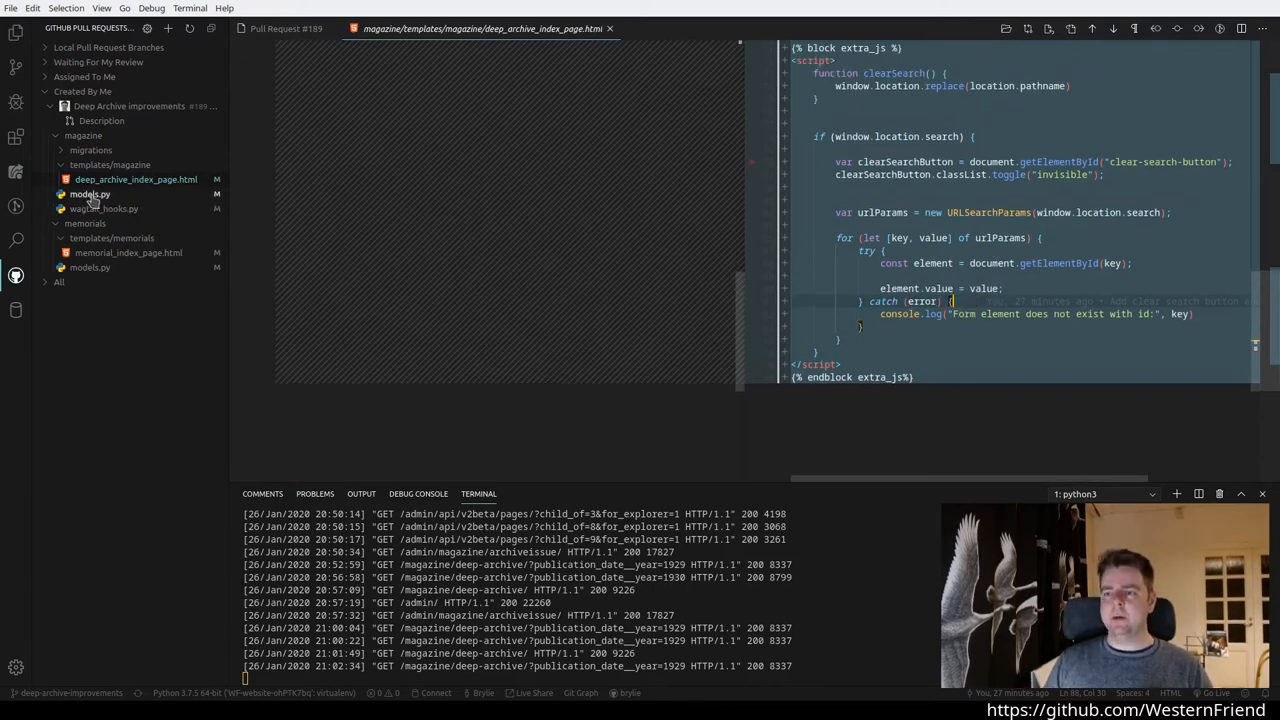
left_click(90, 194)
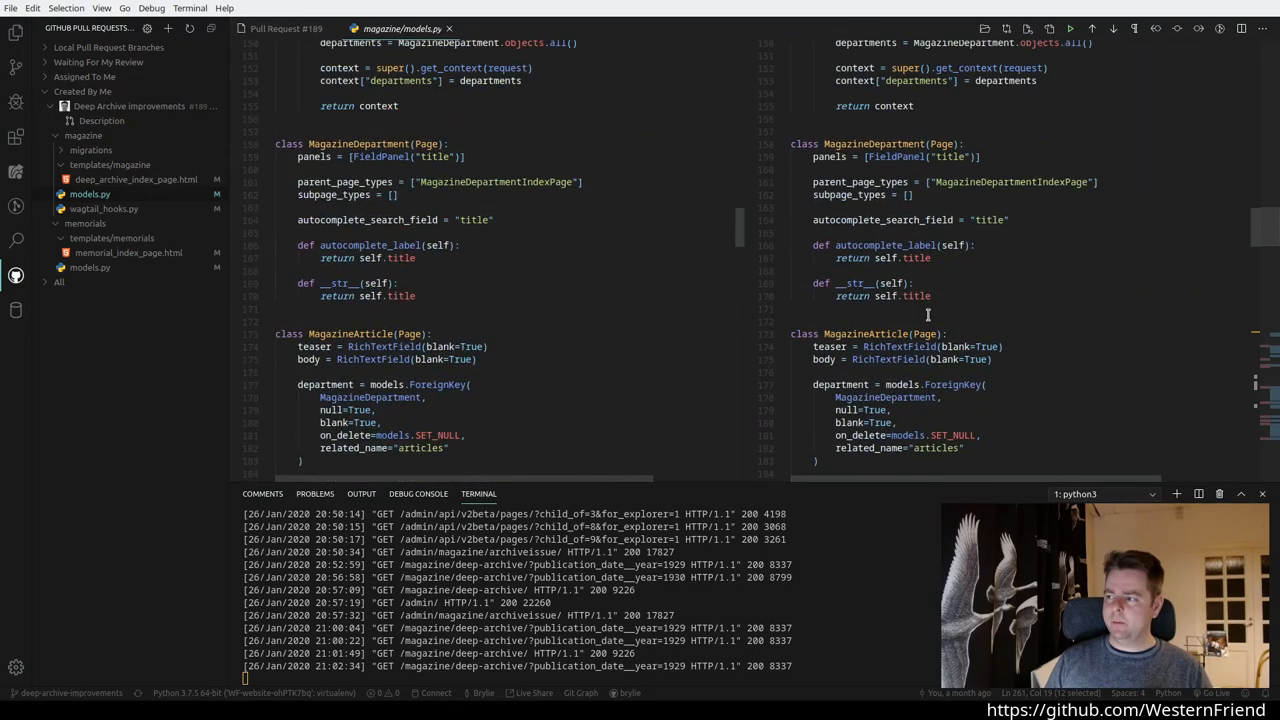
Step: Scroll the models.py diff to the ArchiveIssue fields and content_panels with publication_date
scroll("up", 3)
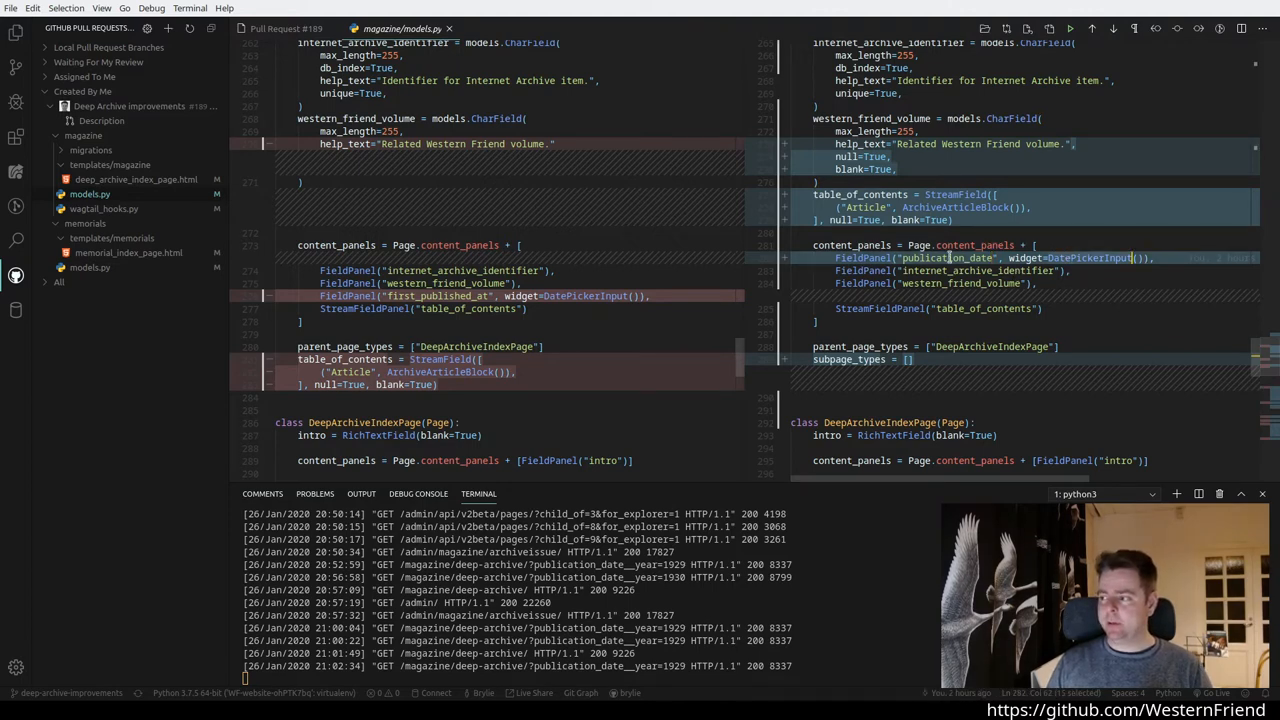
Step: Scroll to DeepArchiveIndexPage's get_publication_years and get_filtered_archive_issues methods
scroll("down", 3)
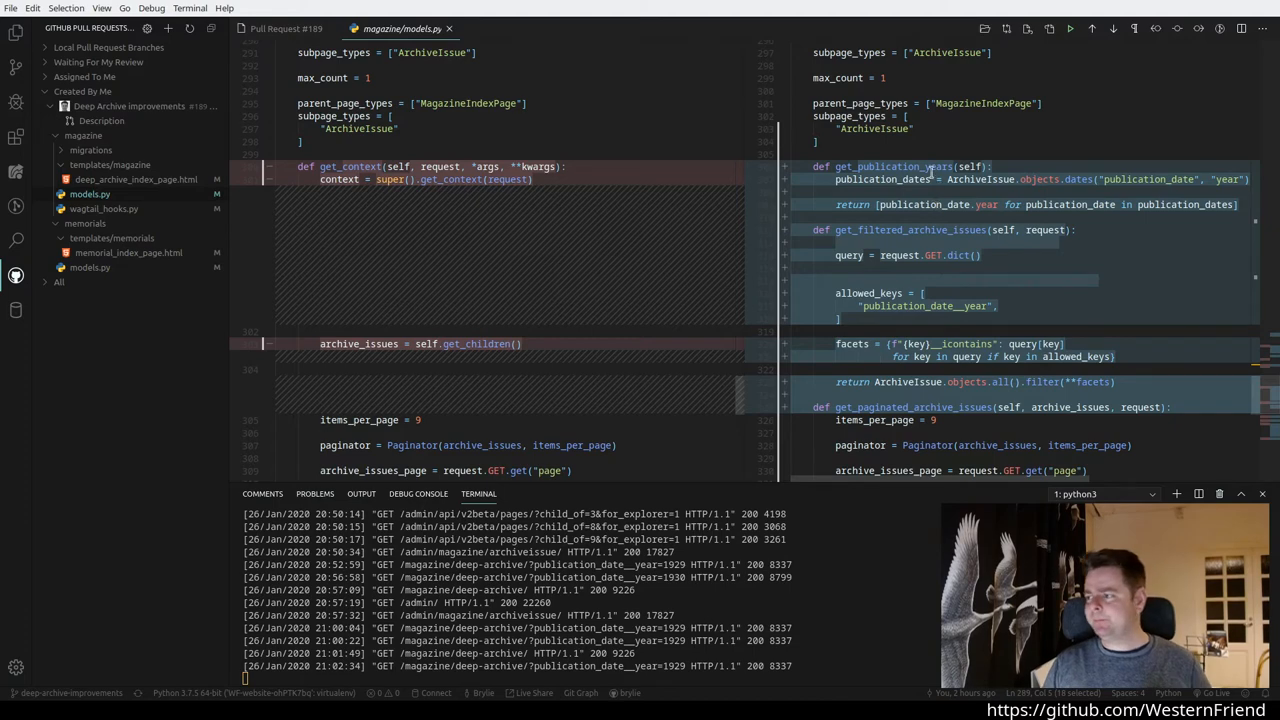
Step: Scroll further to the archive paginator and get_context code
scroll("down", 3)
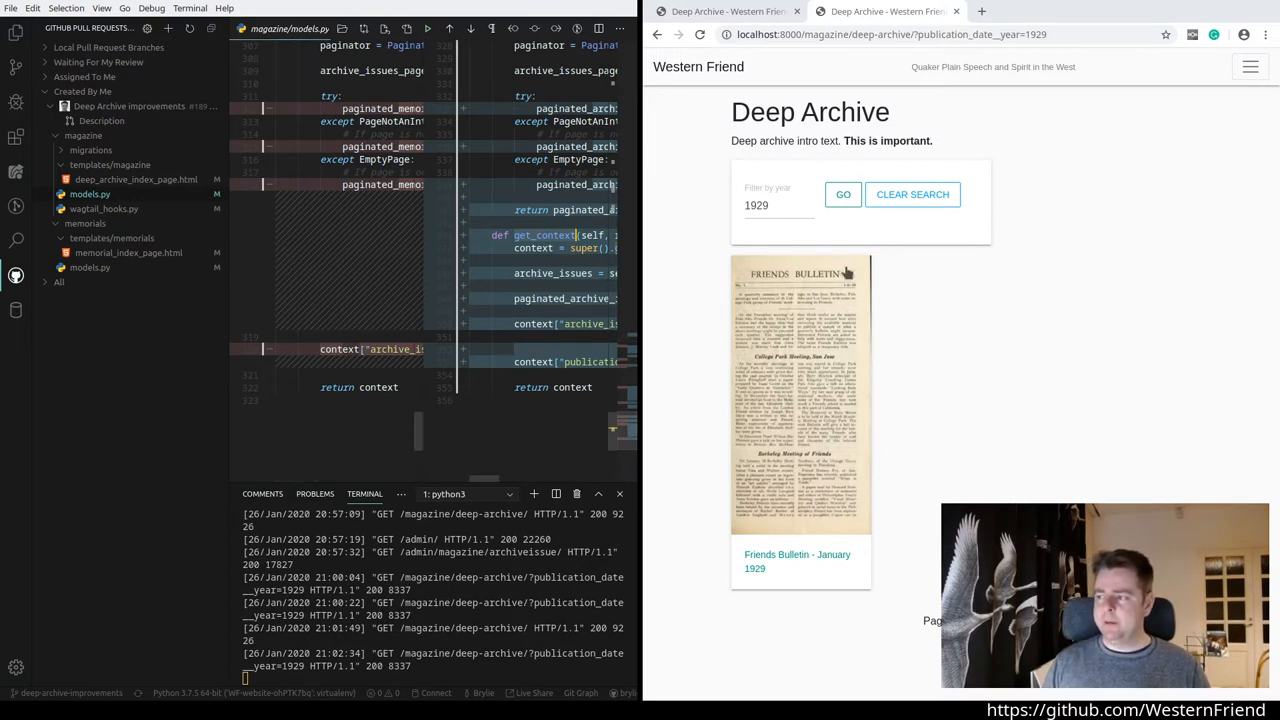
Step: Clear the 1929 year filter so the Deep Archive page lists all issues again
left_click(778, 204)
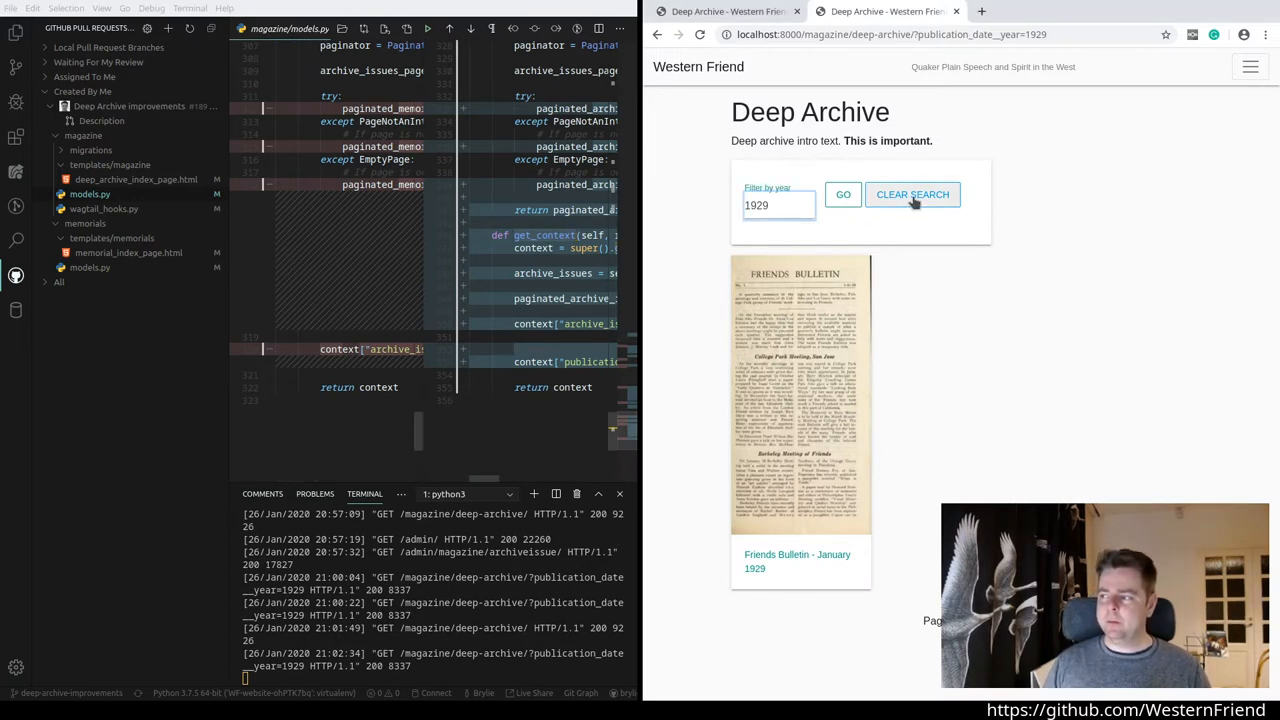
left_click(912, 194)
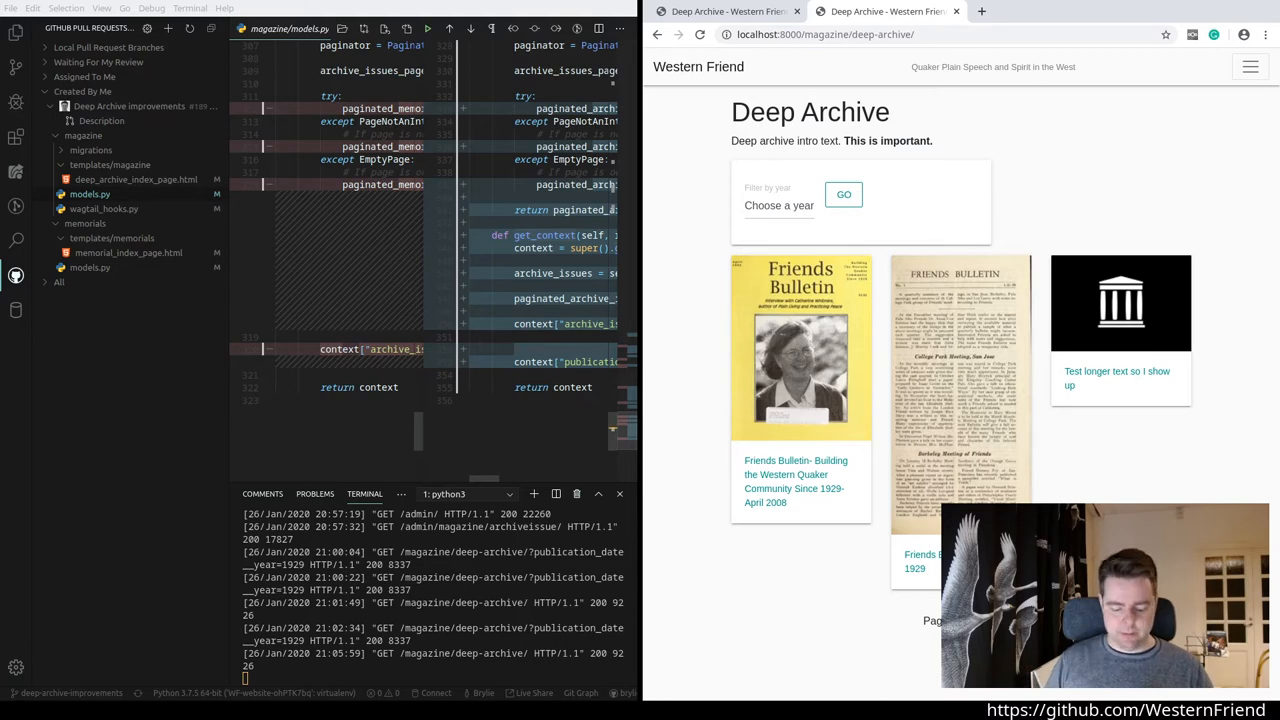
mouse_move(930, 60)
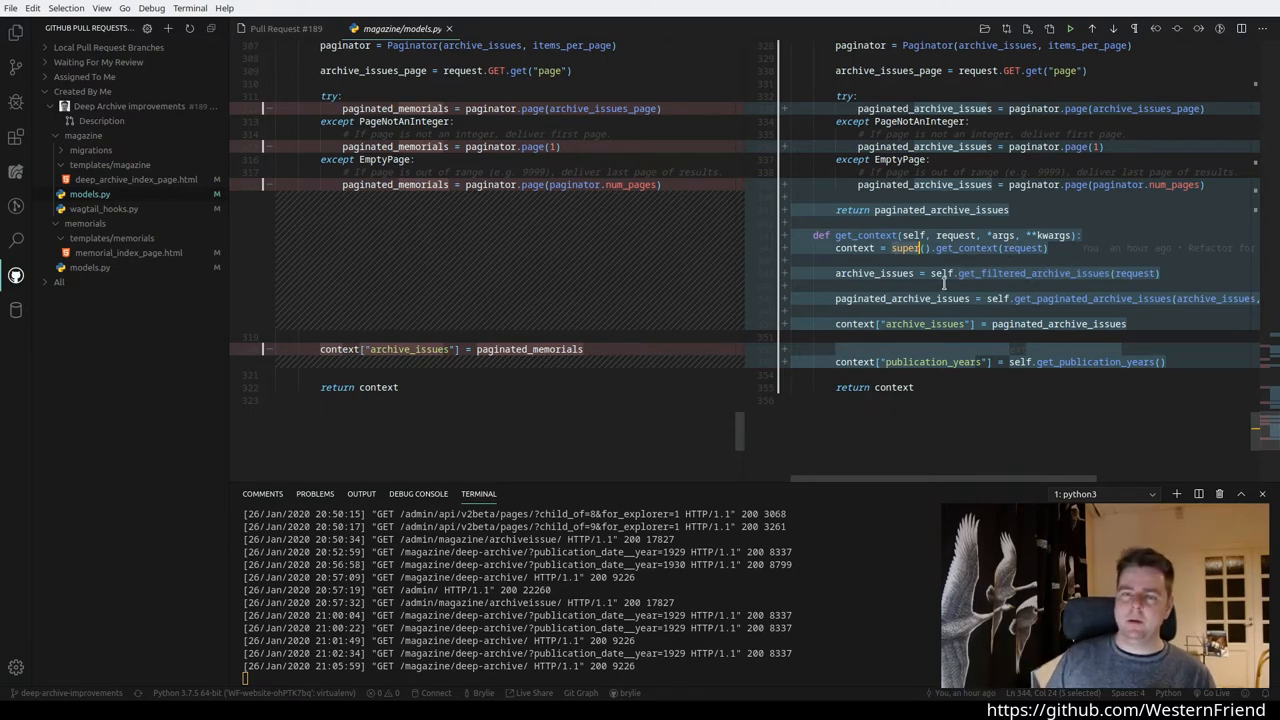
mouse_move(882, 272)
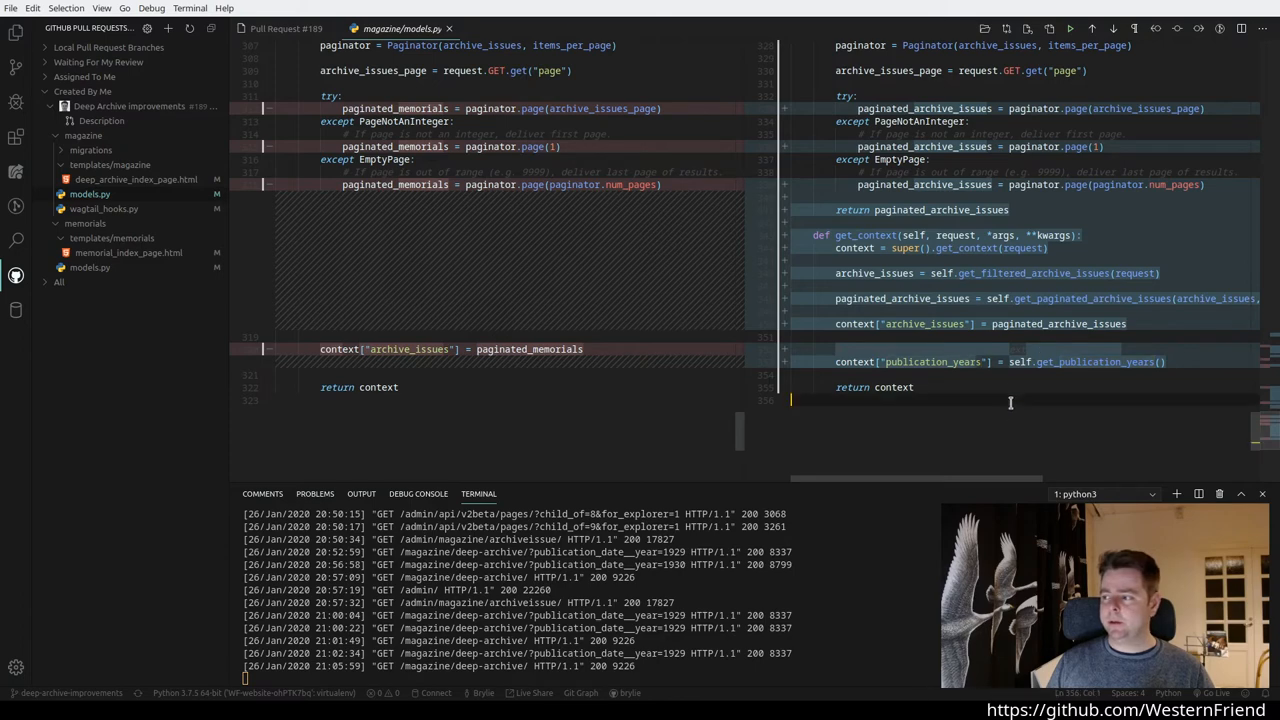
scroll("down", 3)
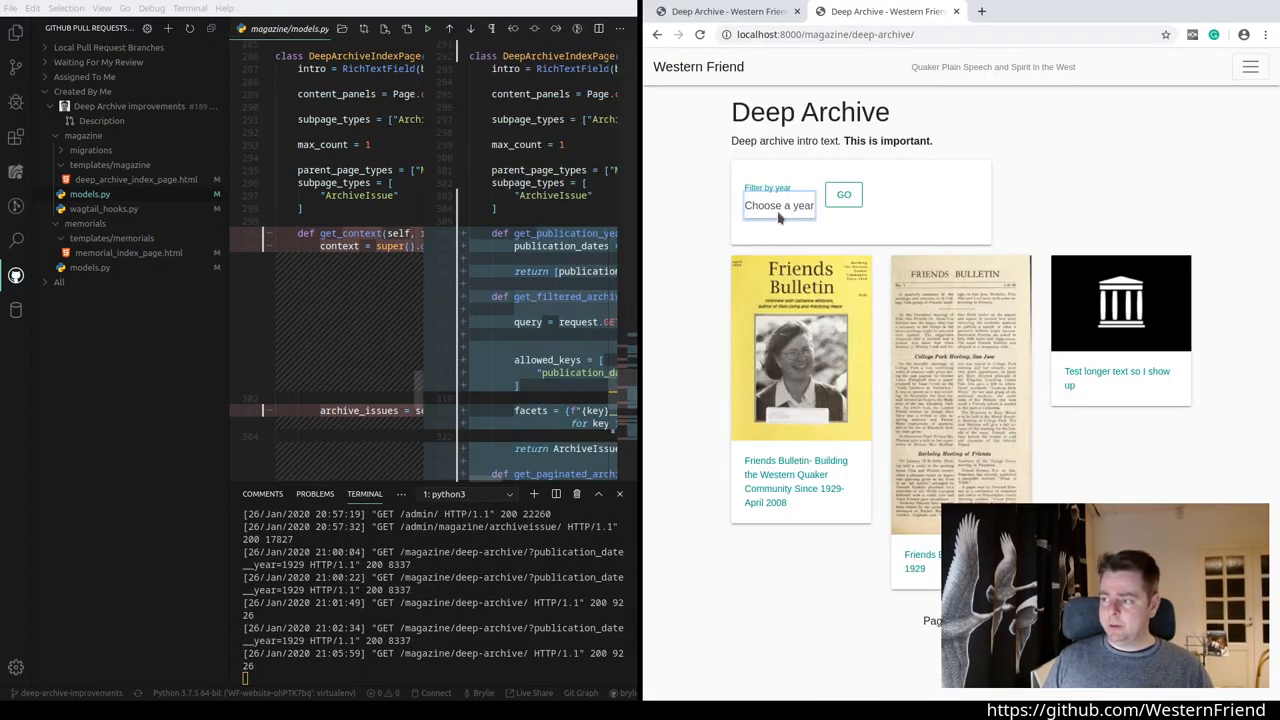
mouse_move(770, 240)
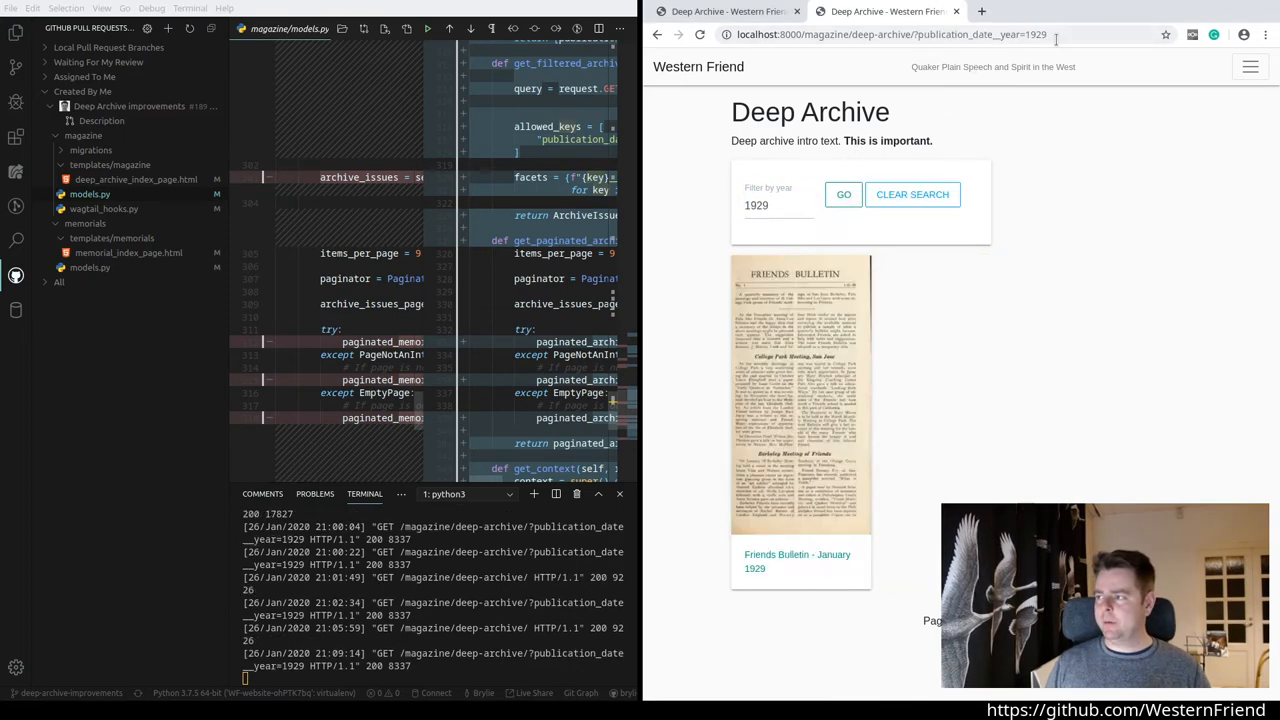
Step: Maximize the editor so the get_filtered_archive_issues diff fills the screen
double_click(1036, 34)
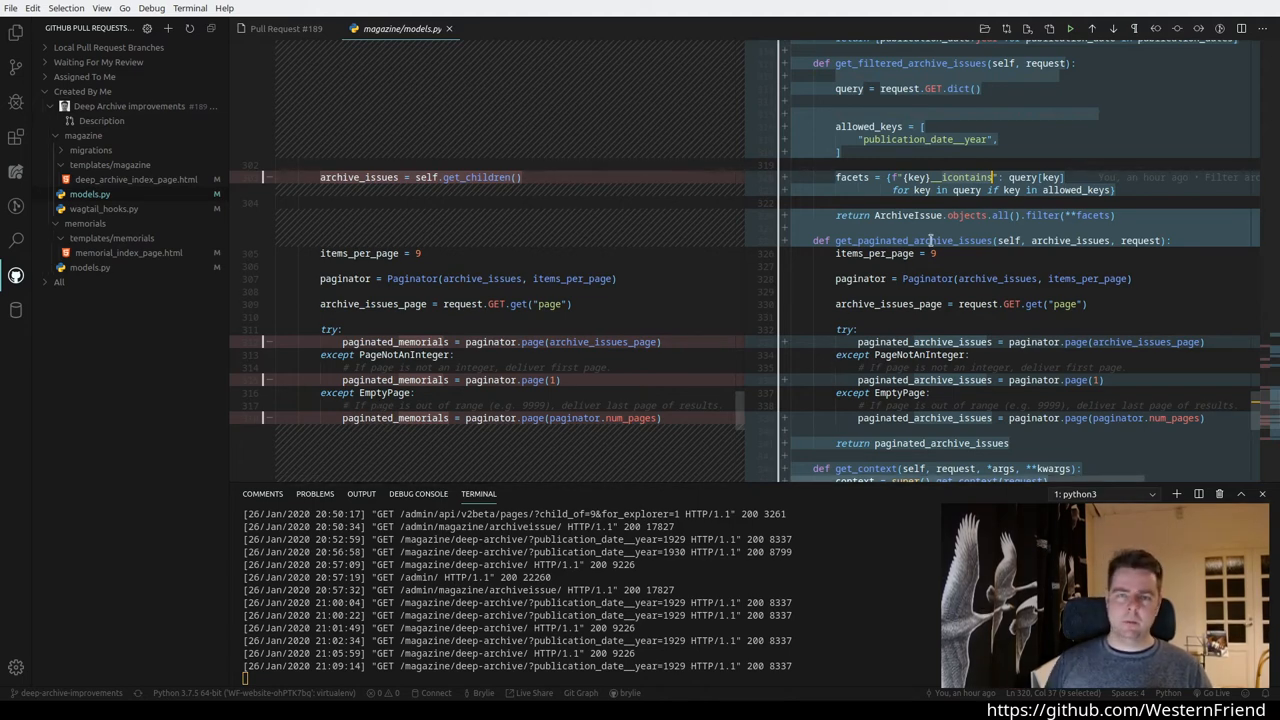
Step: Scroll the models.py diff down to the refactored get_context method
scroll("down", 3)
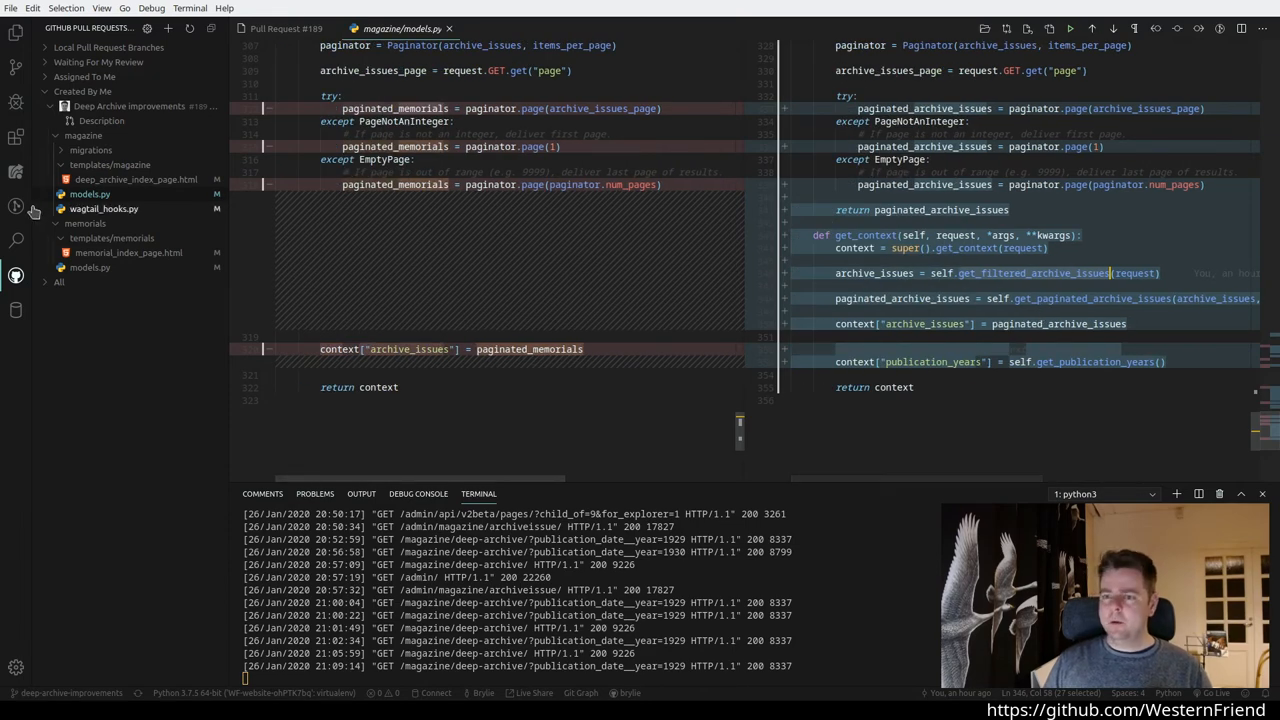
Step: Review wagtail_hooks.py, then browse the Wagtail Magazine section's Archive Issues list and its search
left_click(104, 208)
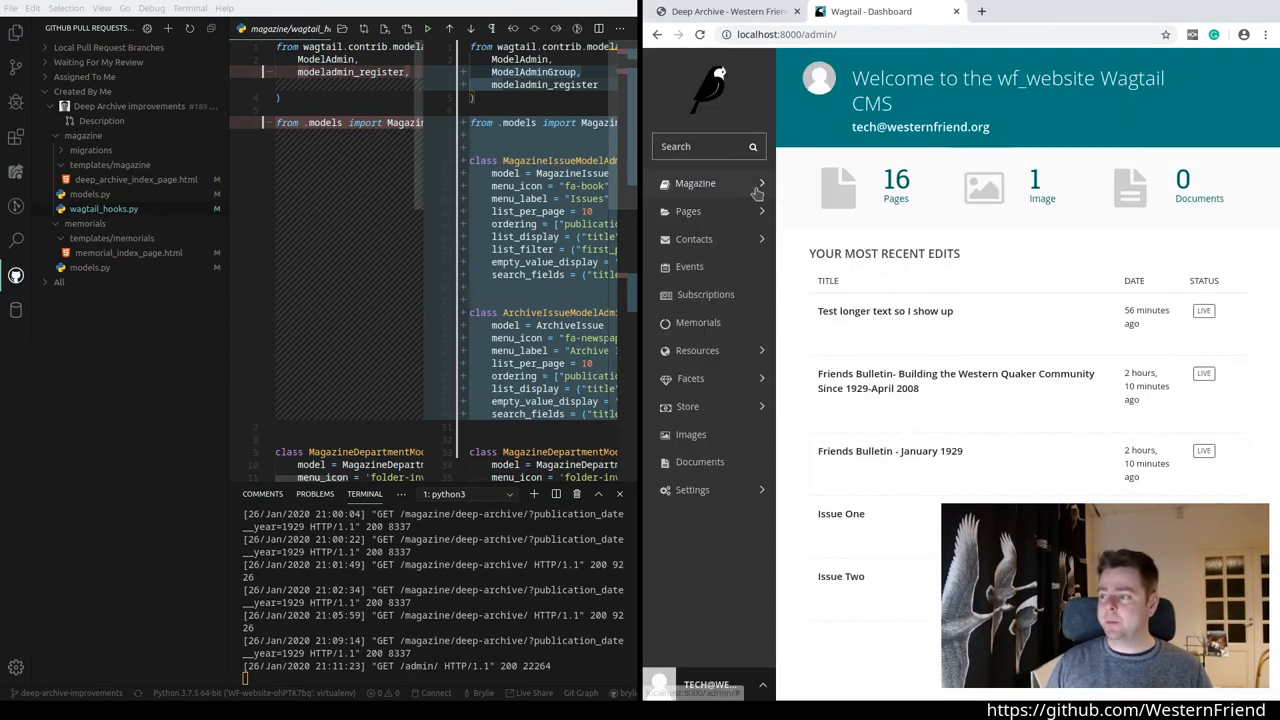
left_click(696, 184)
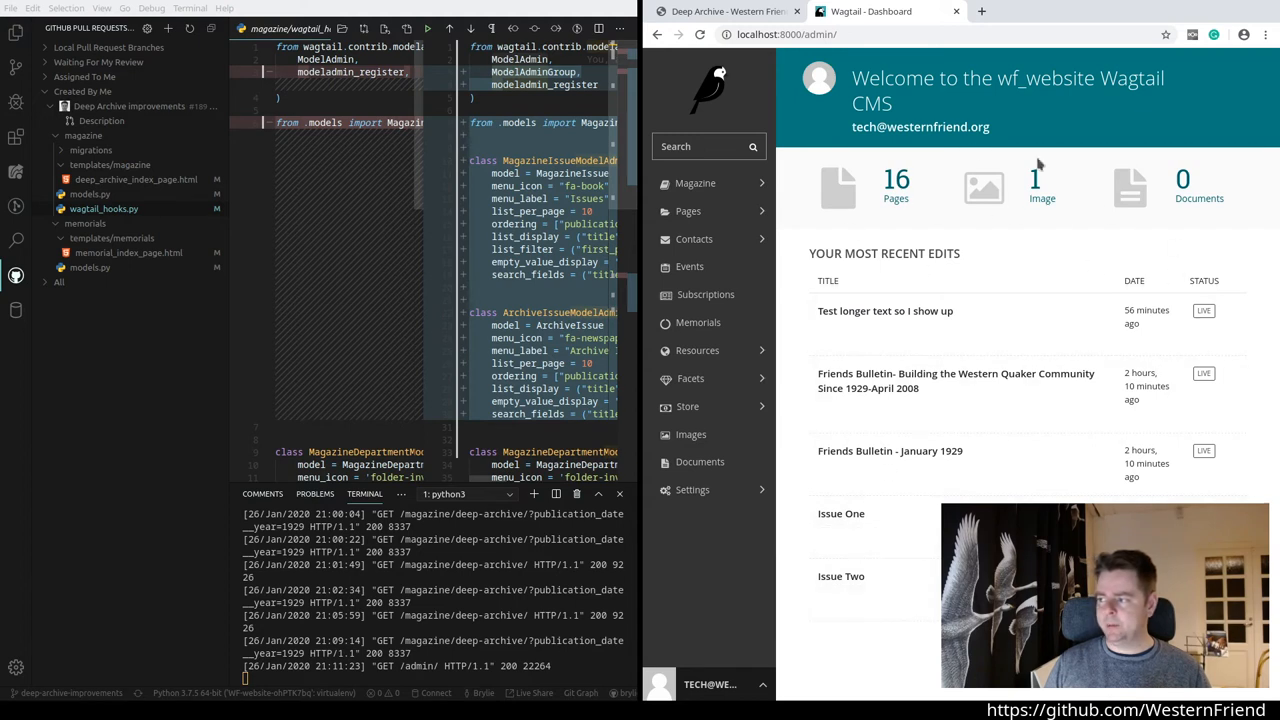
mouse_move(868, 388)
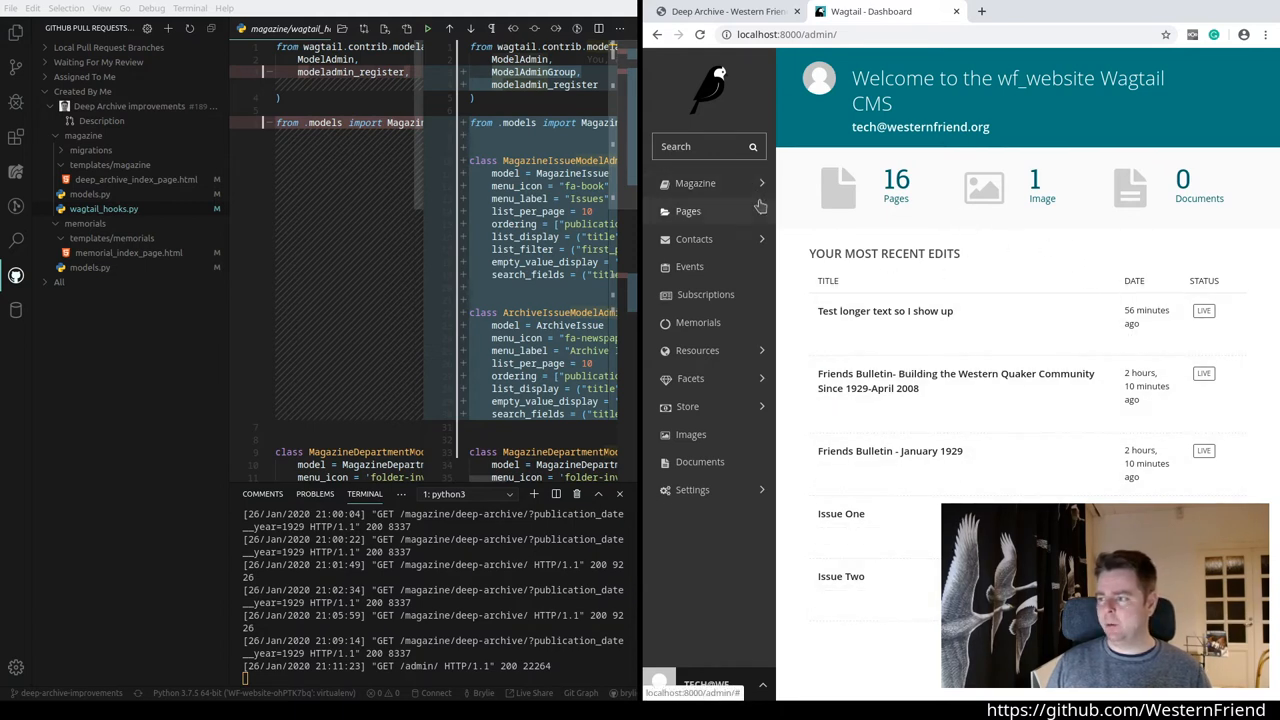
left_click(696, 184)
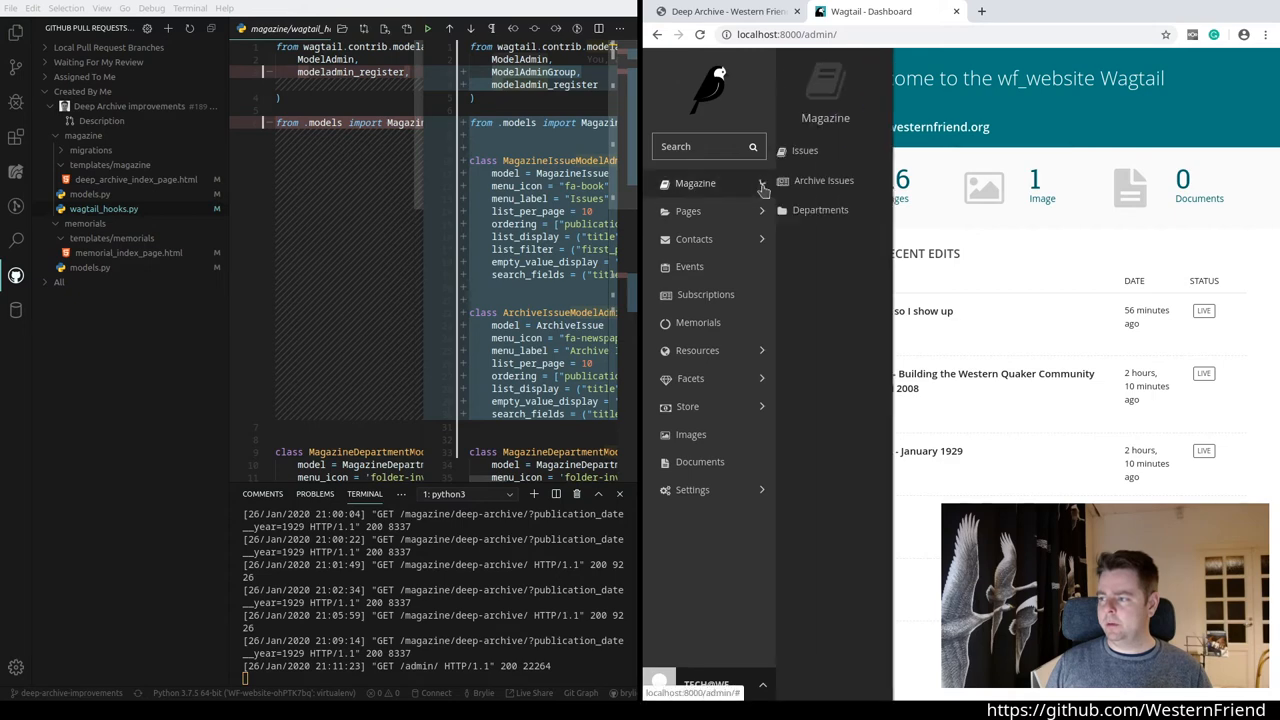
left_click(824, 180)
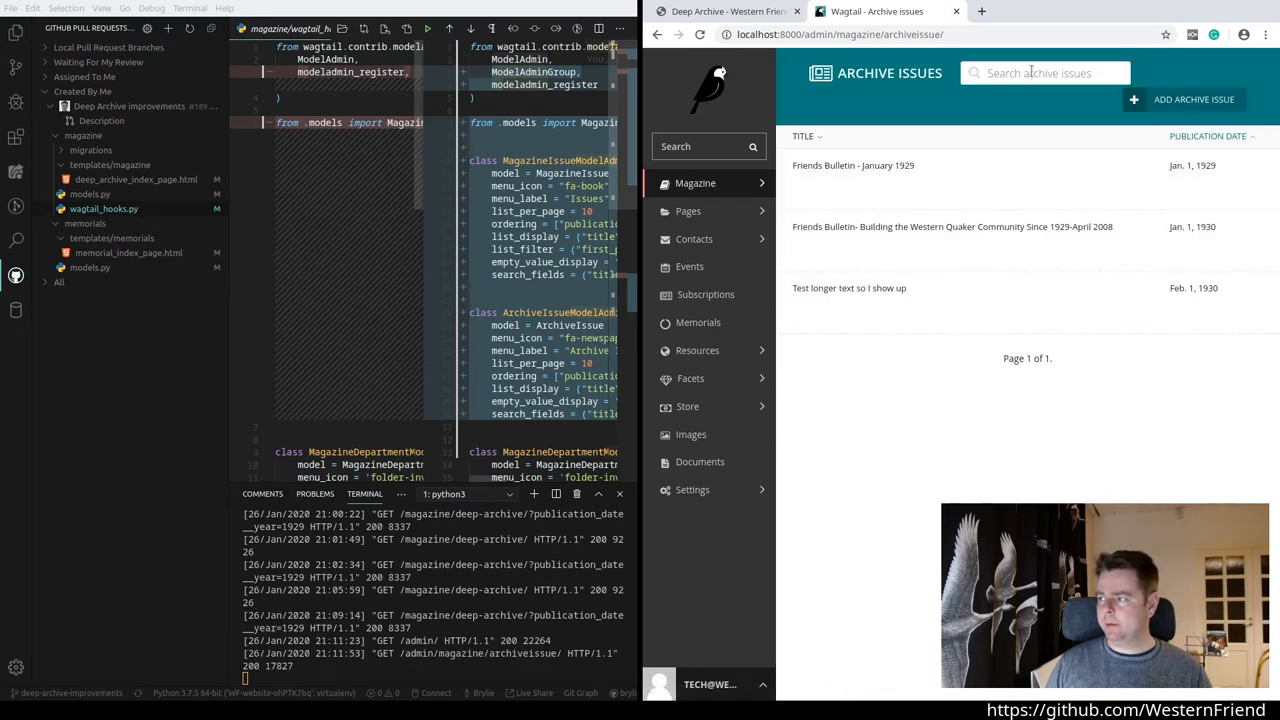
left_click(1044, 72)
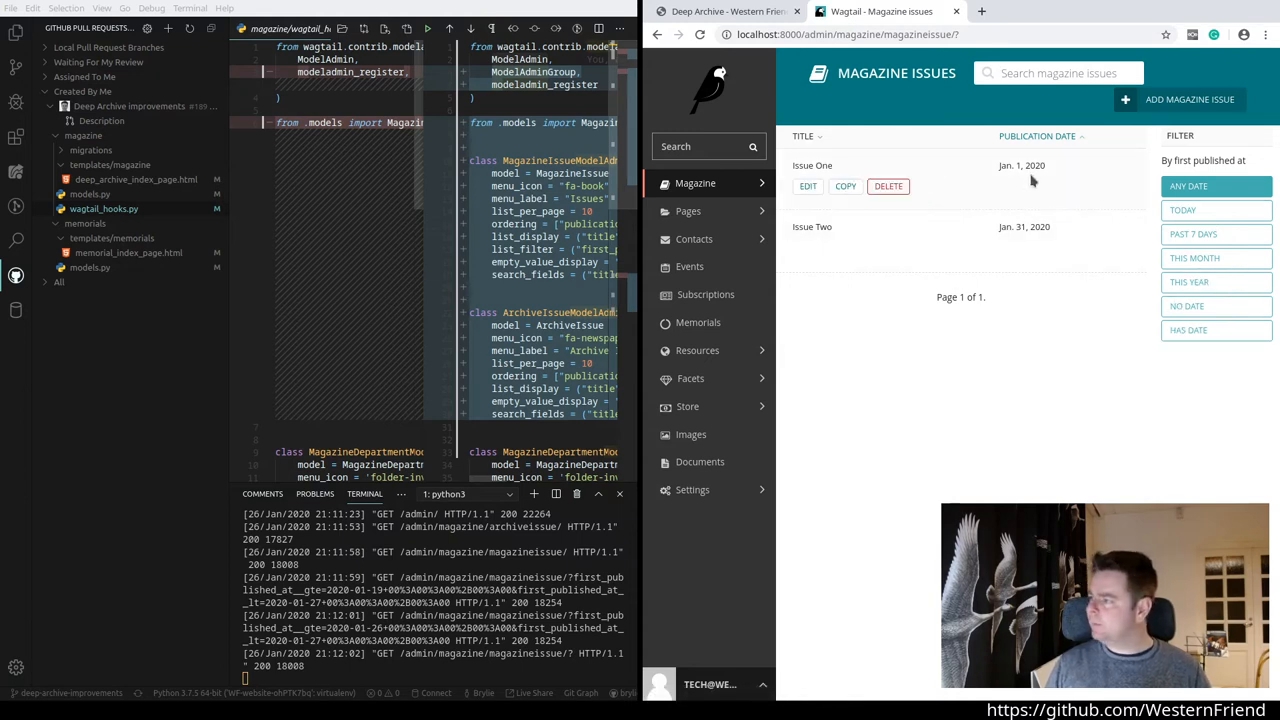
left_click(1184, 210)
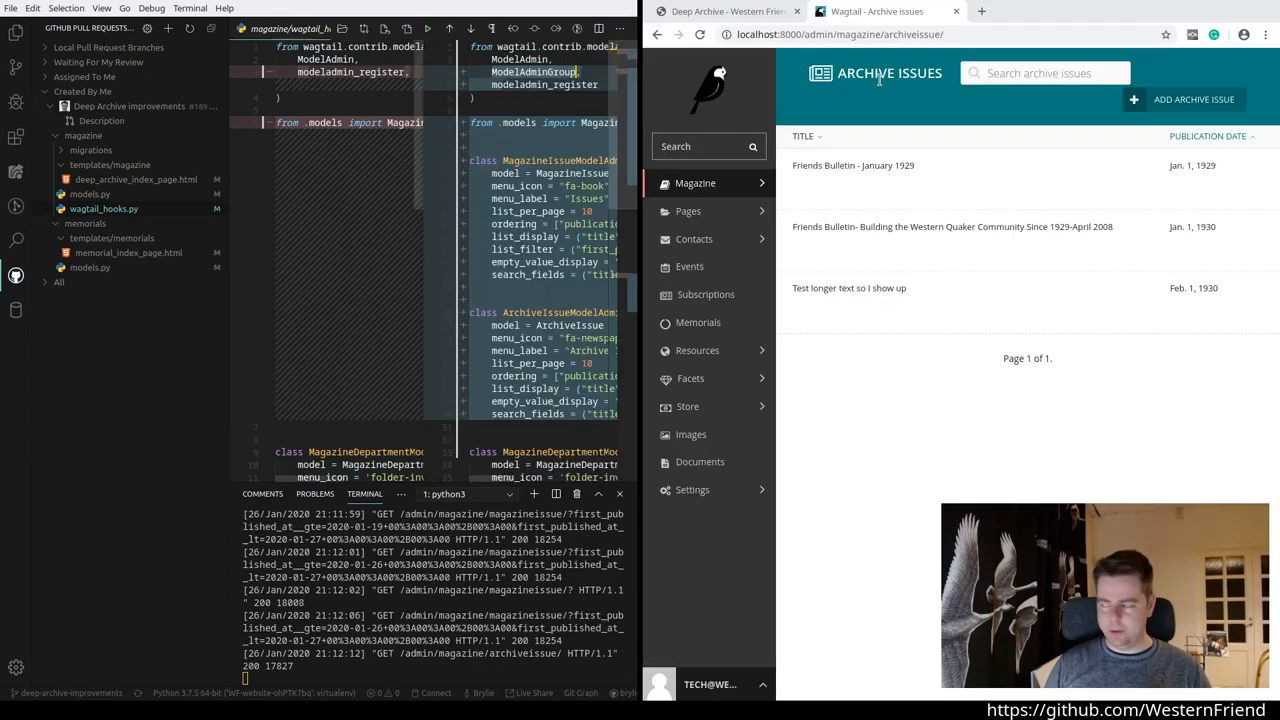
Step: Check the Magazine Issues list, Issue Two's edit page and a search for 'One' in Wagtail
left_click(696, 184)
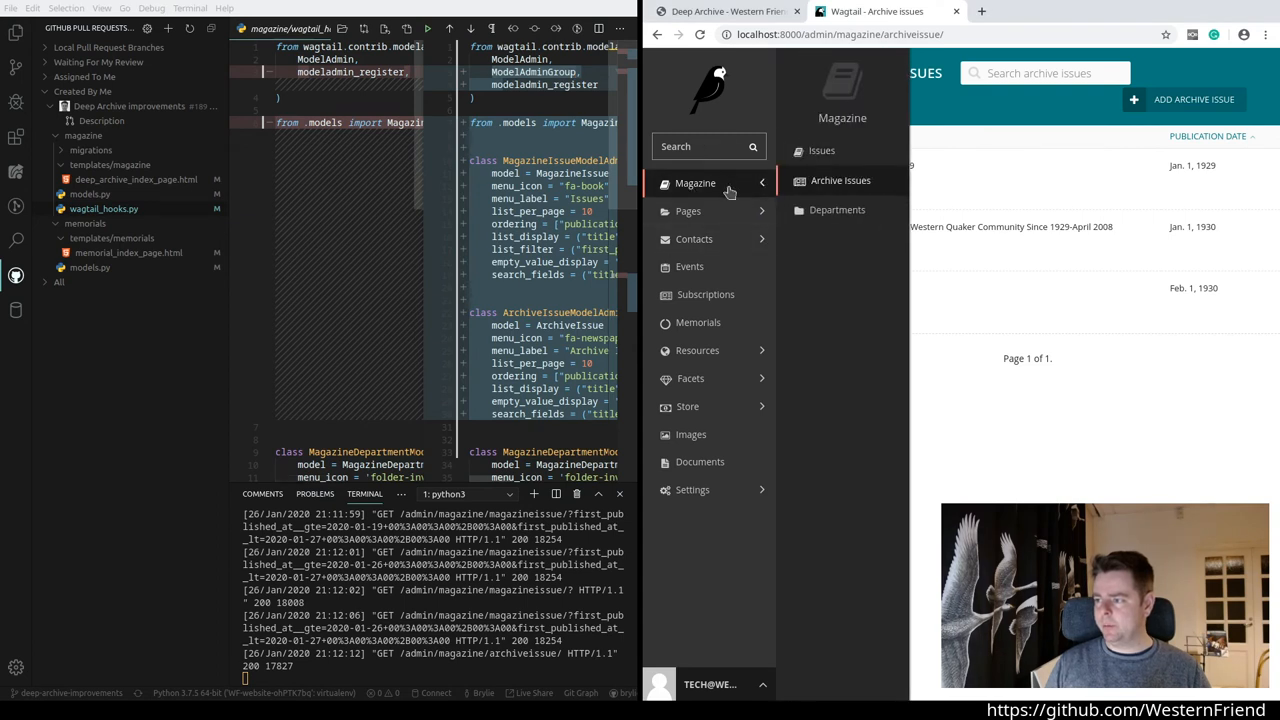
left_click(696, 182)
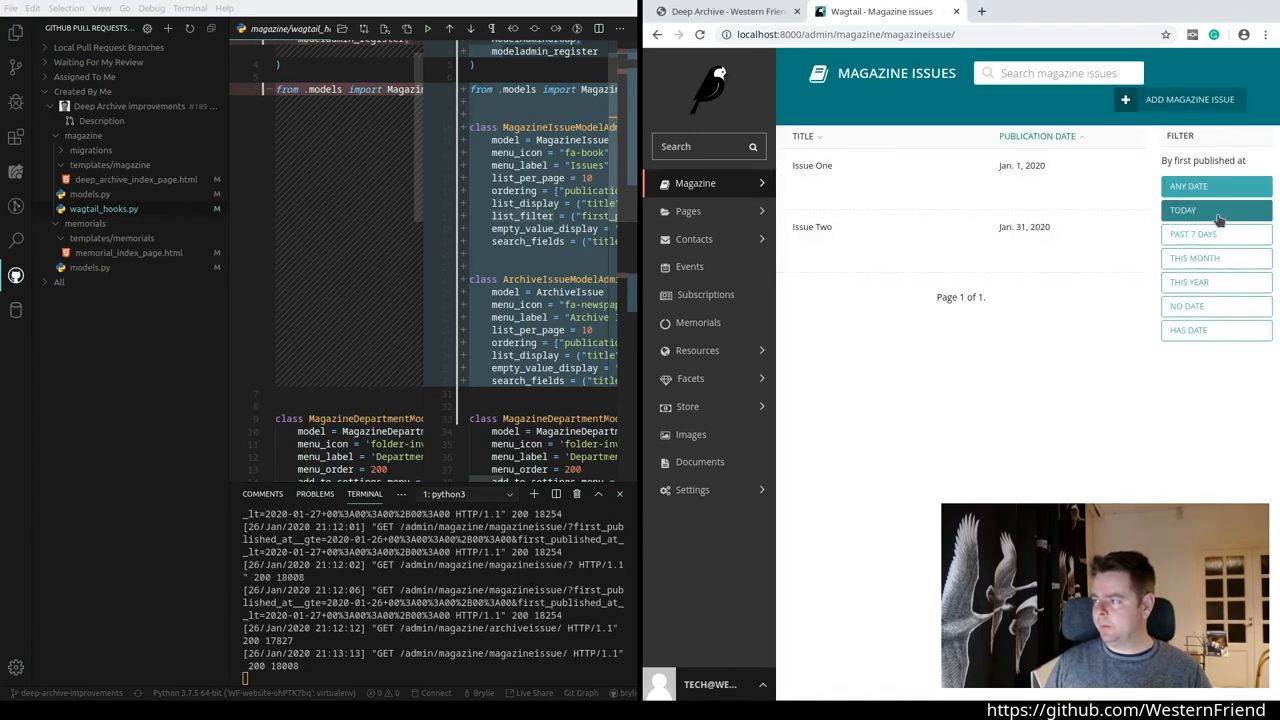
left_click(1188, 186)
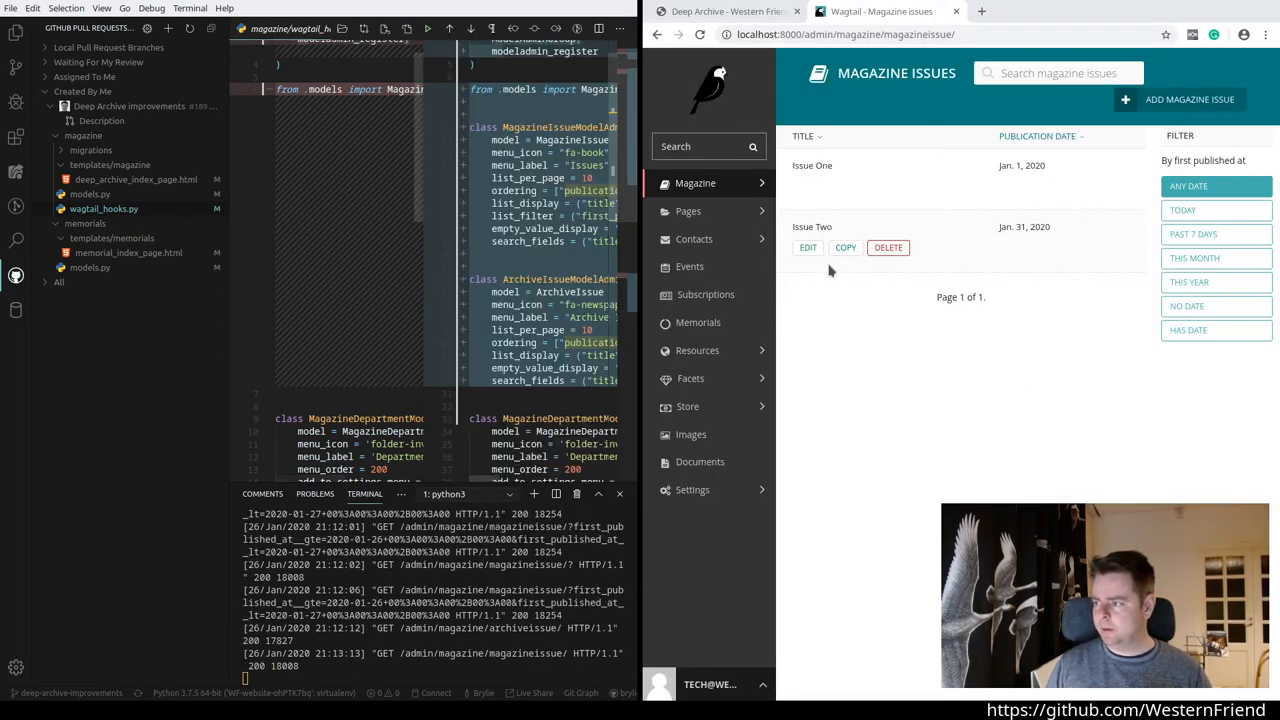
left_click(808, 248)
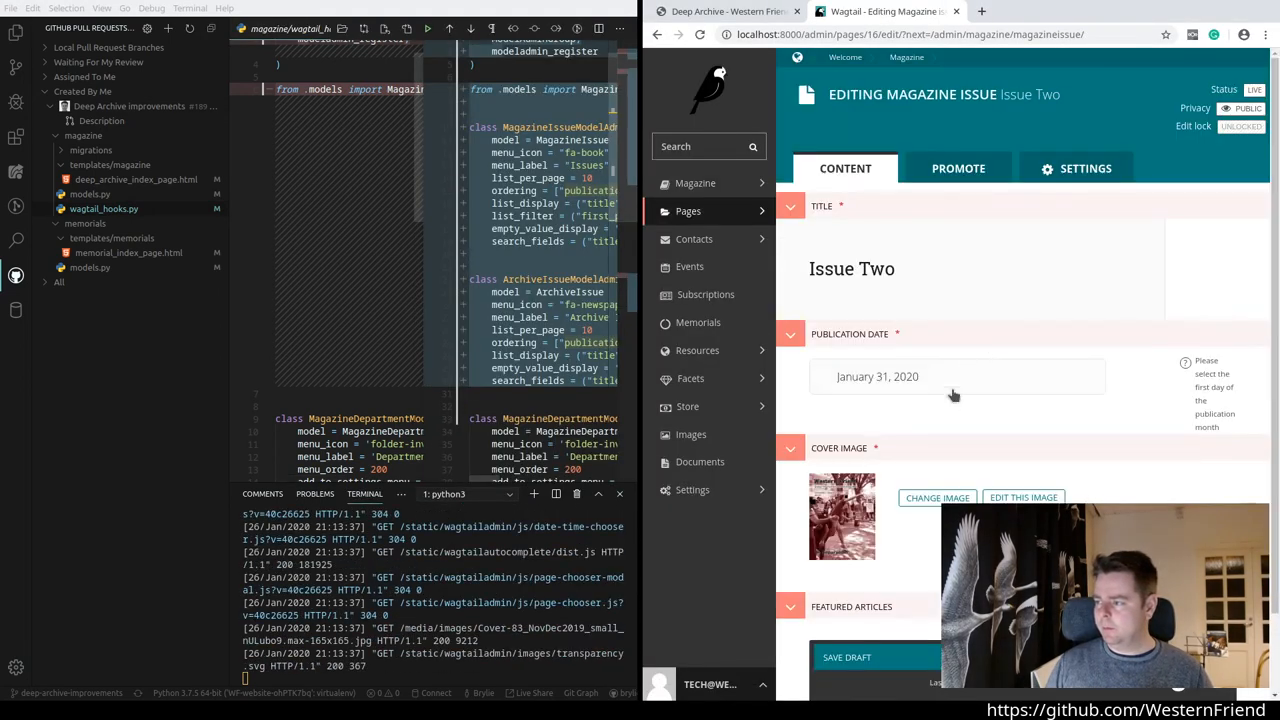
left_click(876, 376)
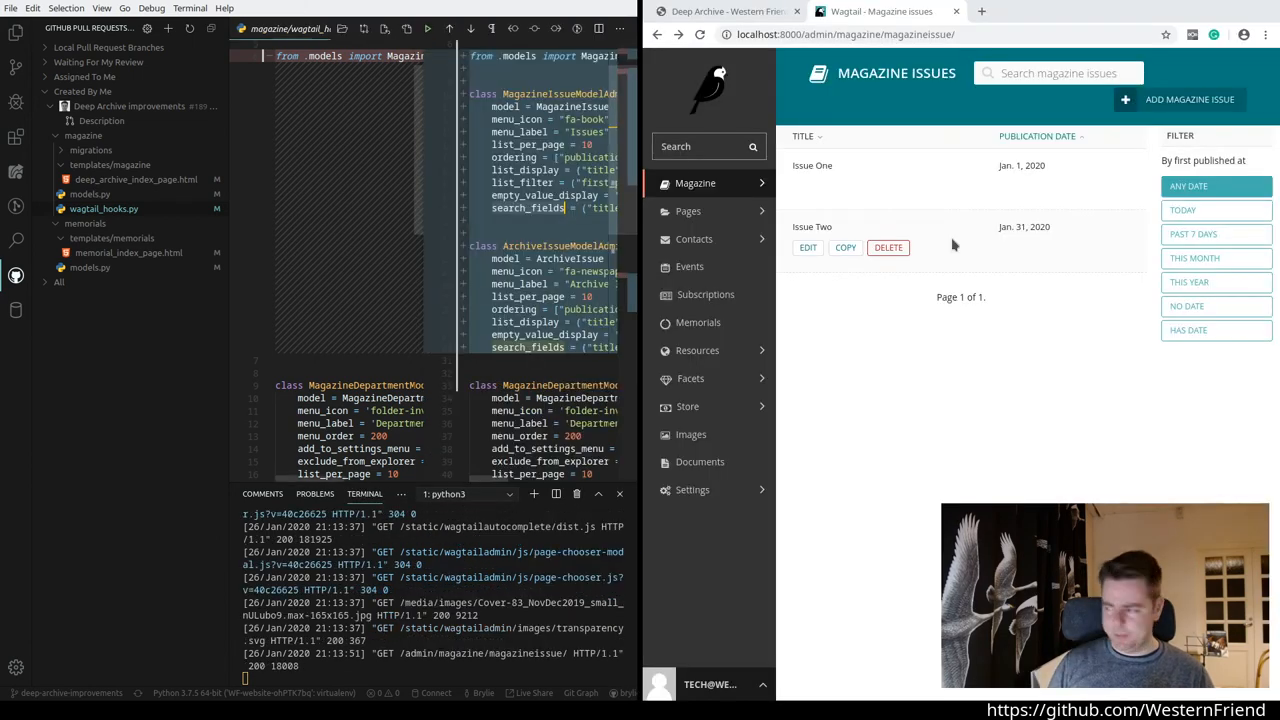
type("o")
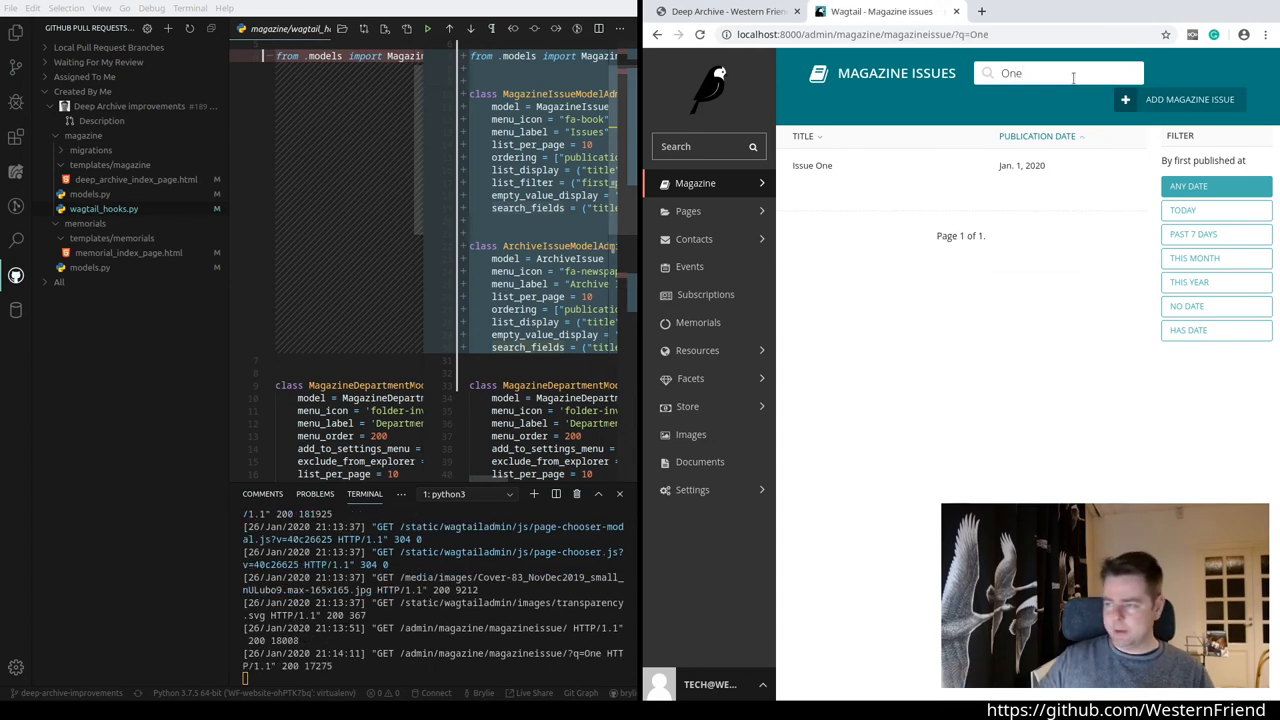
mouse_move(1032, 398)
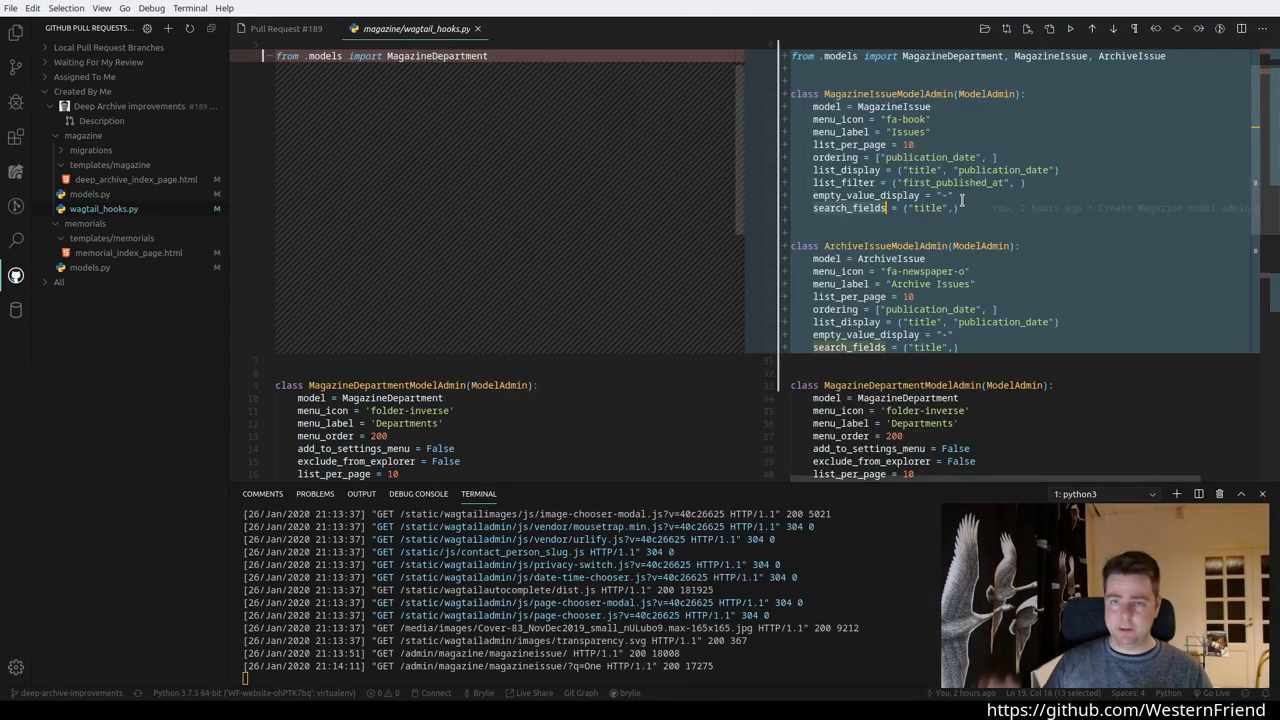
Step: Finish reading wagtail_hooks.py and bring up the memorial_index_page.html template diff
scroll("down", 3)
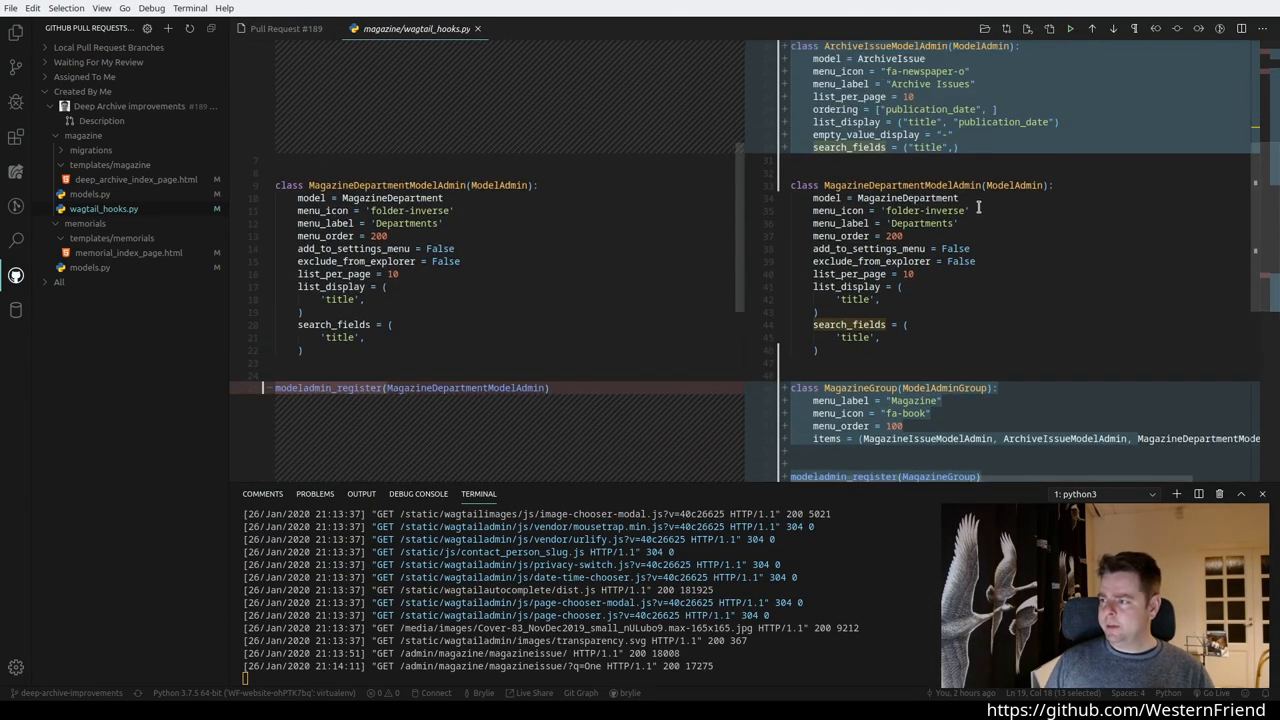
scroll("down", 3)
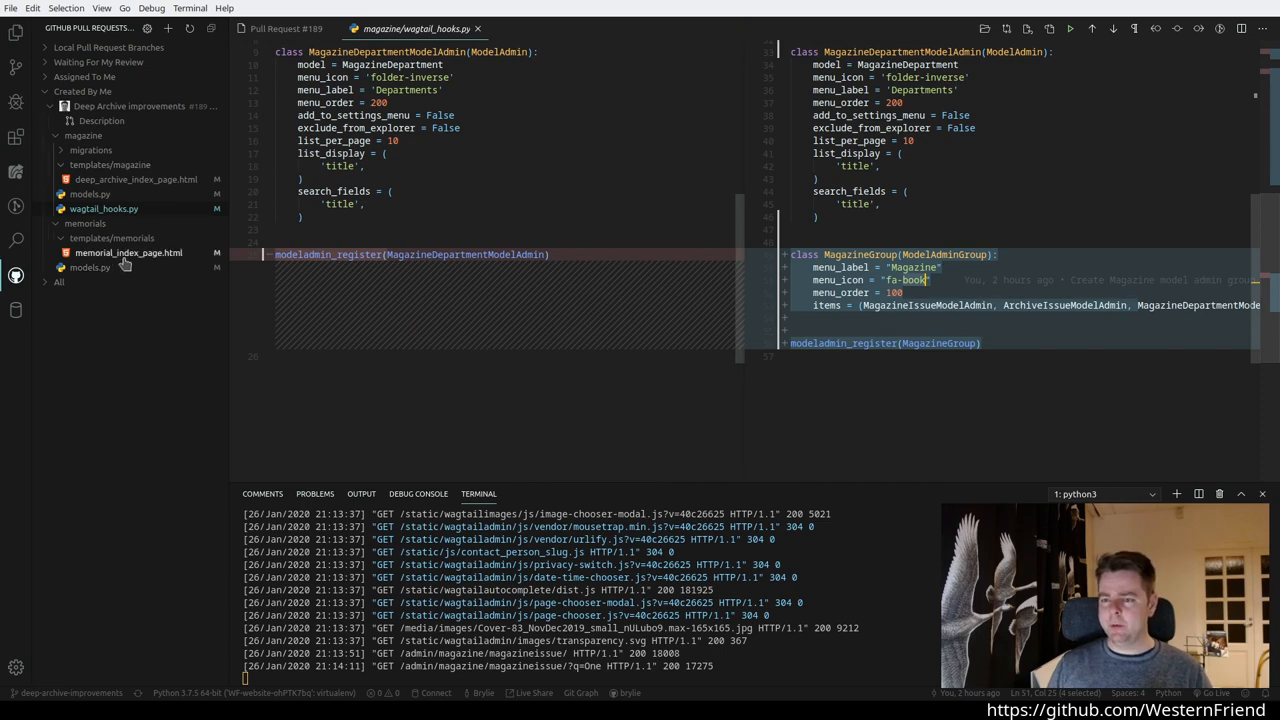
left_click(128, 252)
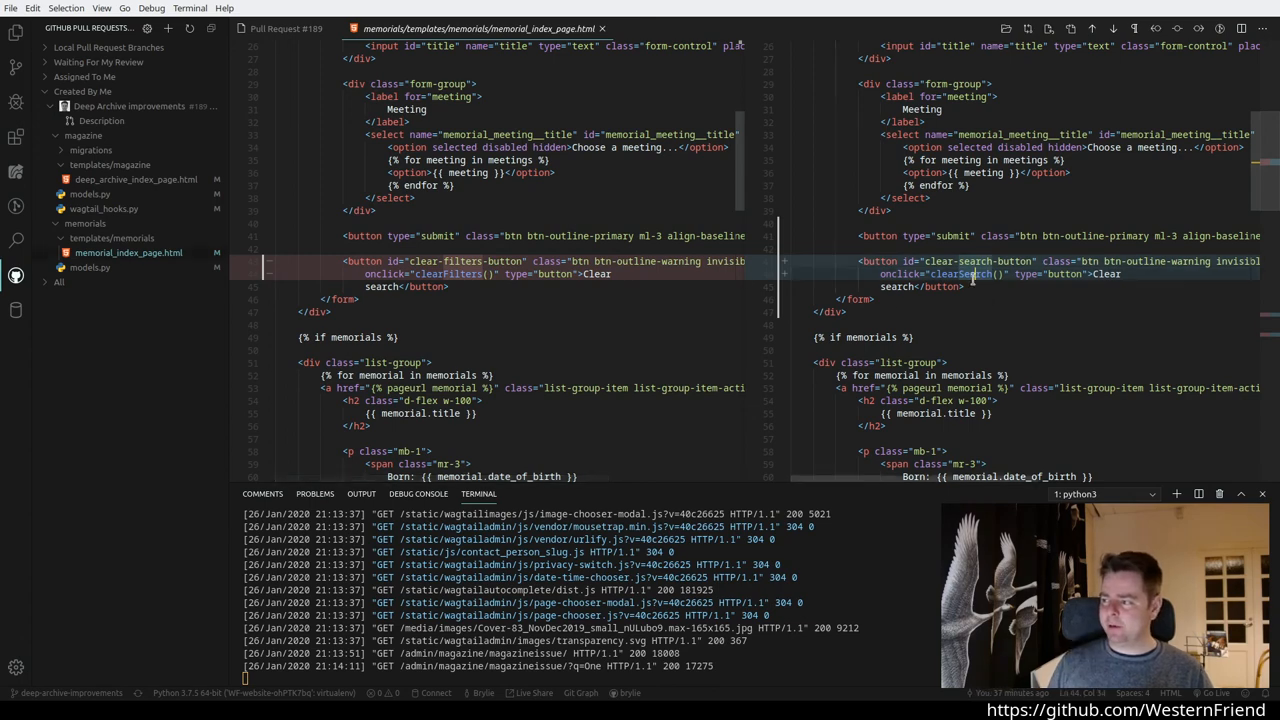
Step: Review the clearSearch rename and script block, then bring up the memorials models.py diff
double_click(960, 274)
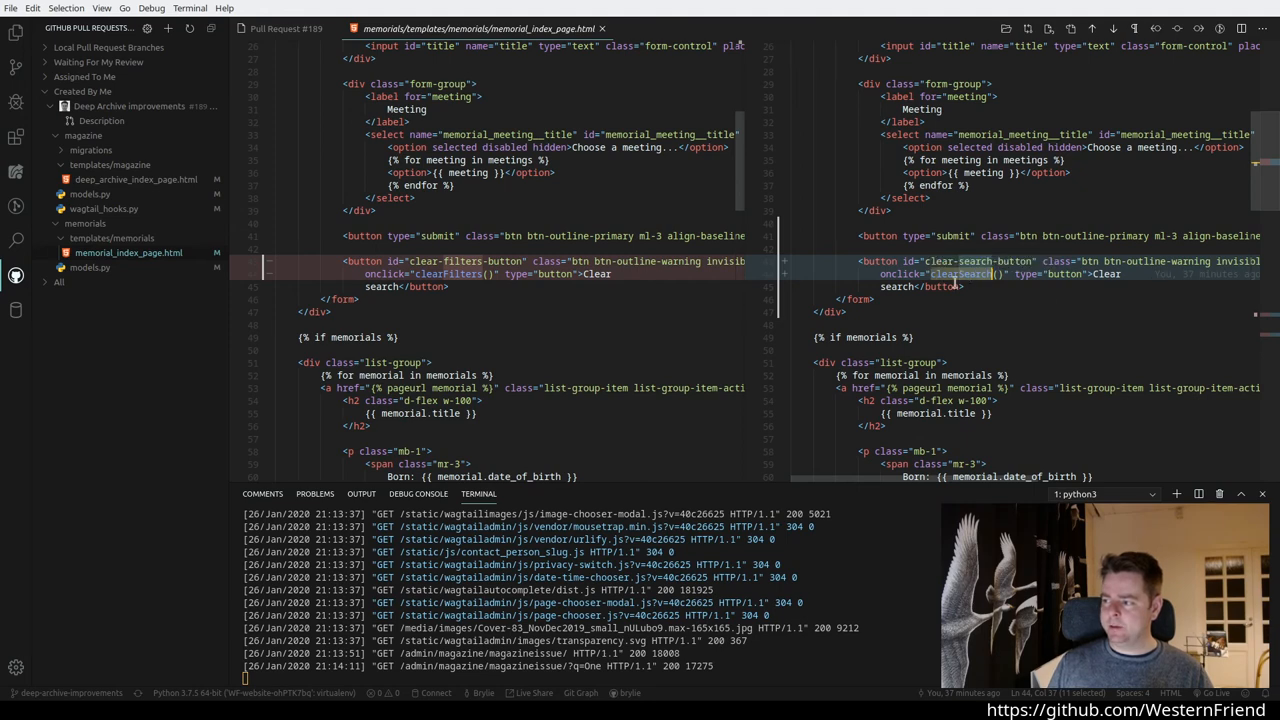
scroll("down", 3)
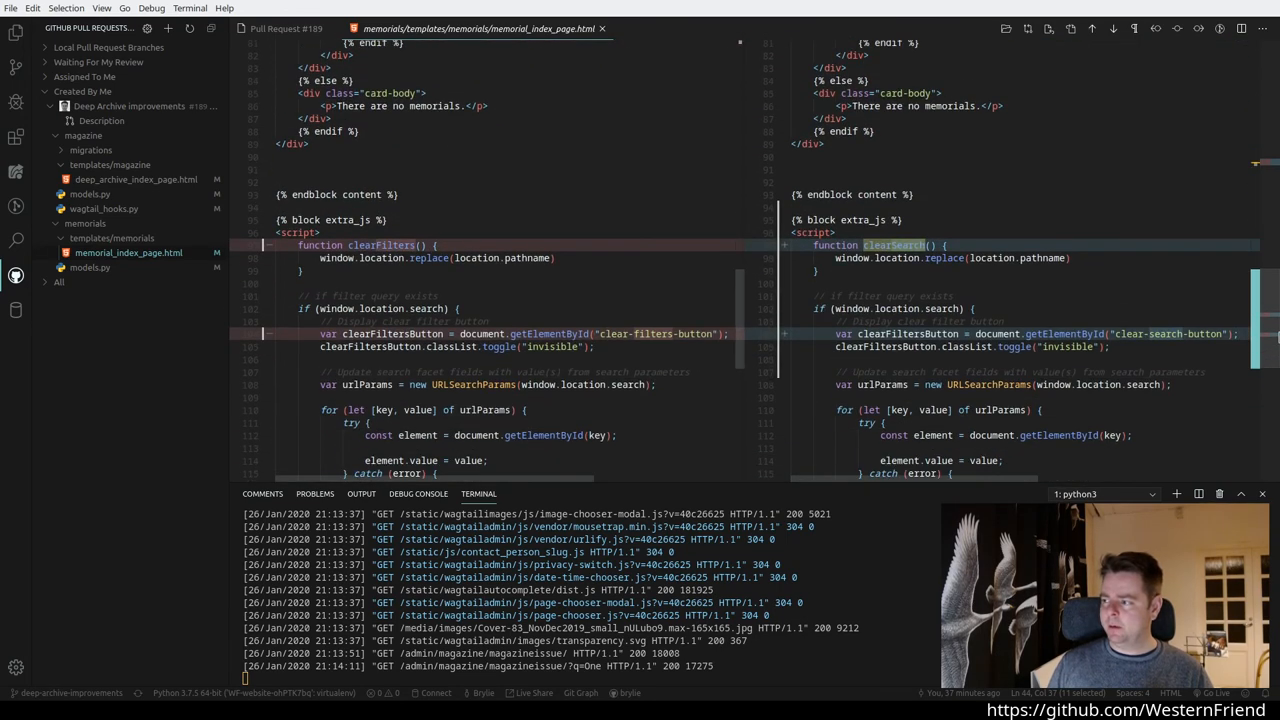
scroll("down", 3)
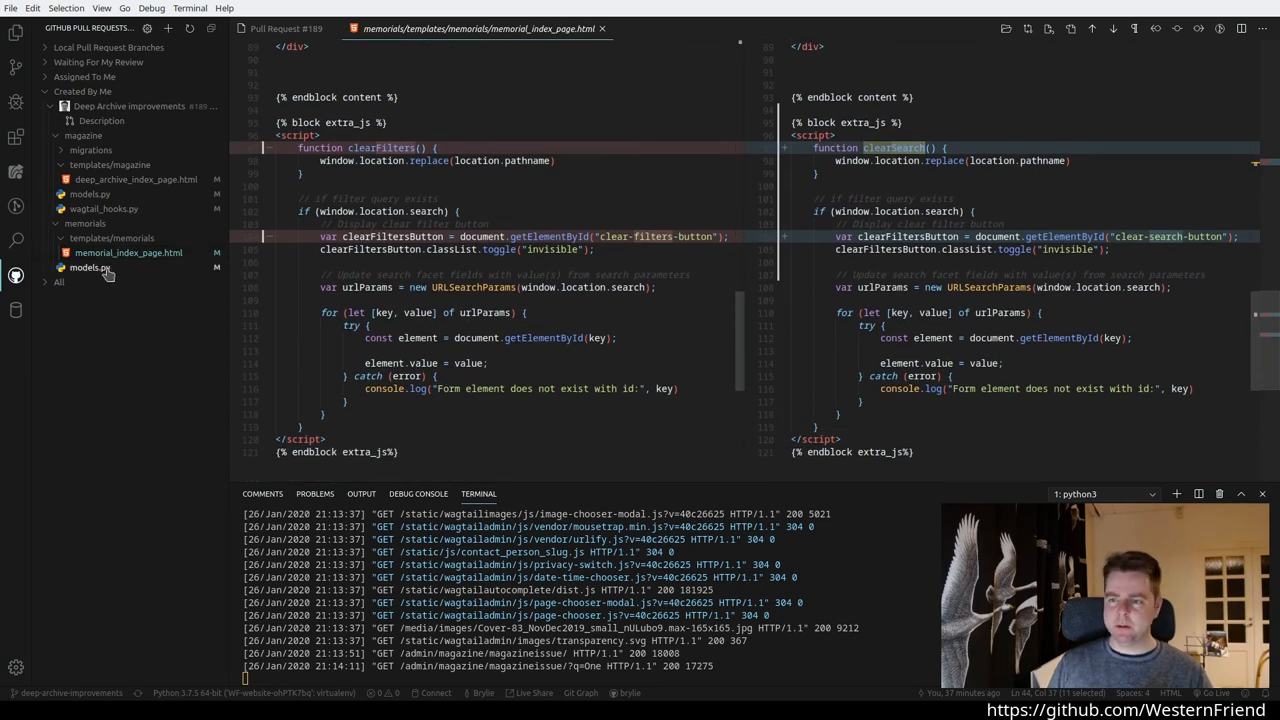
left_click(90, 268)
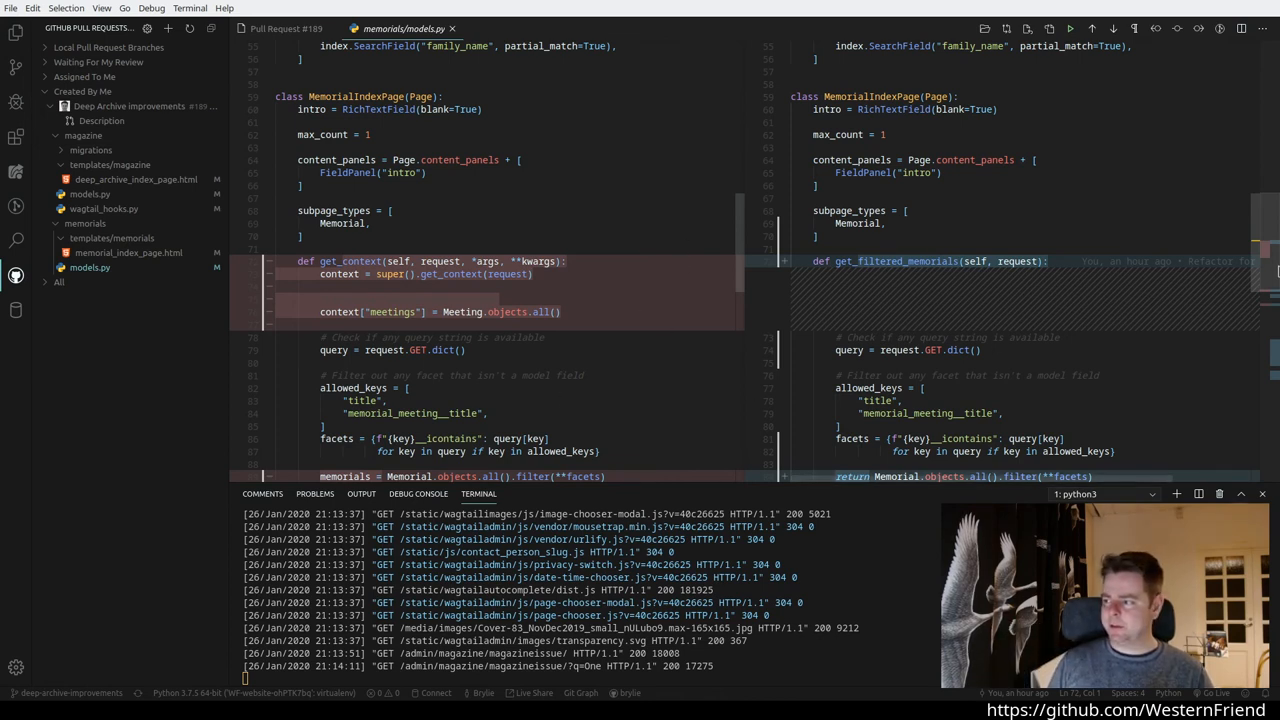
scroll("down", 3)
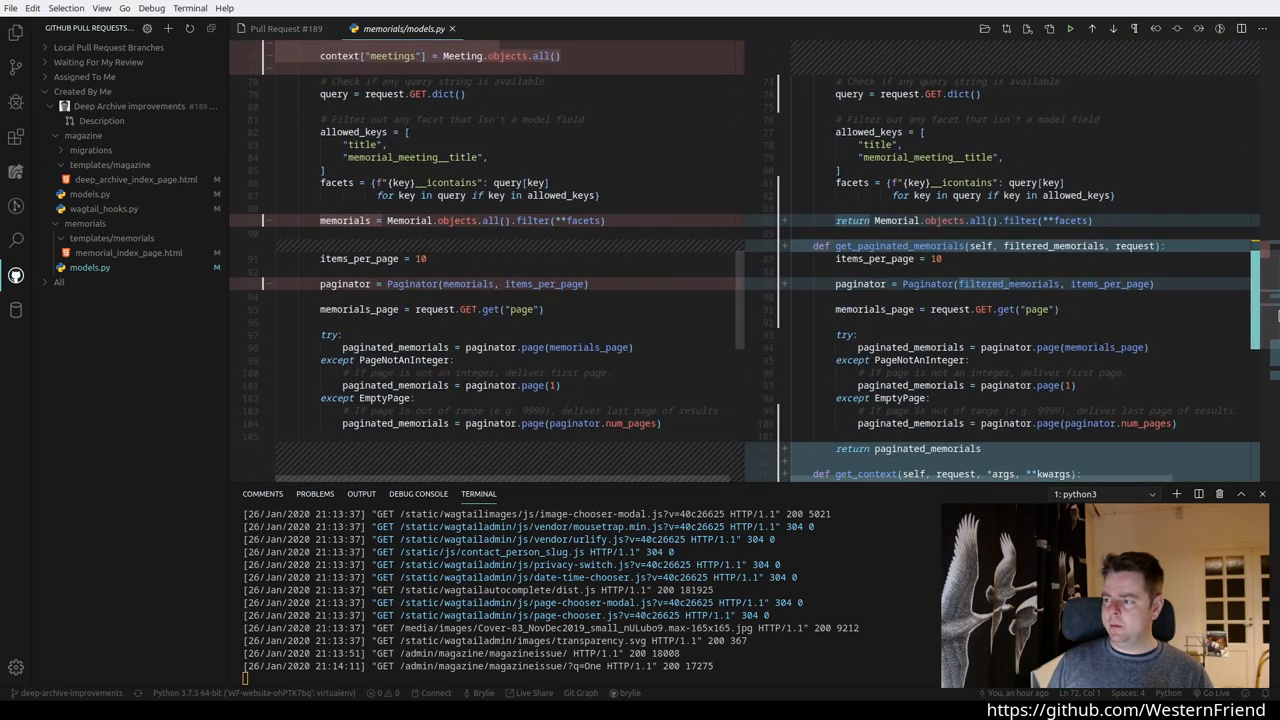
scroll("down", 3)
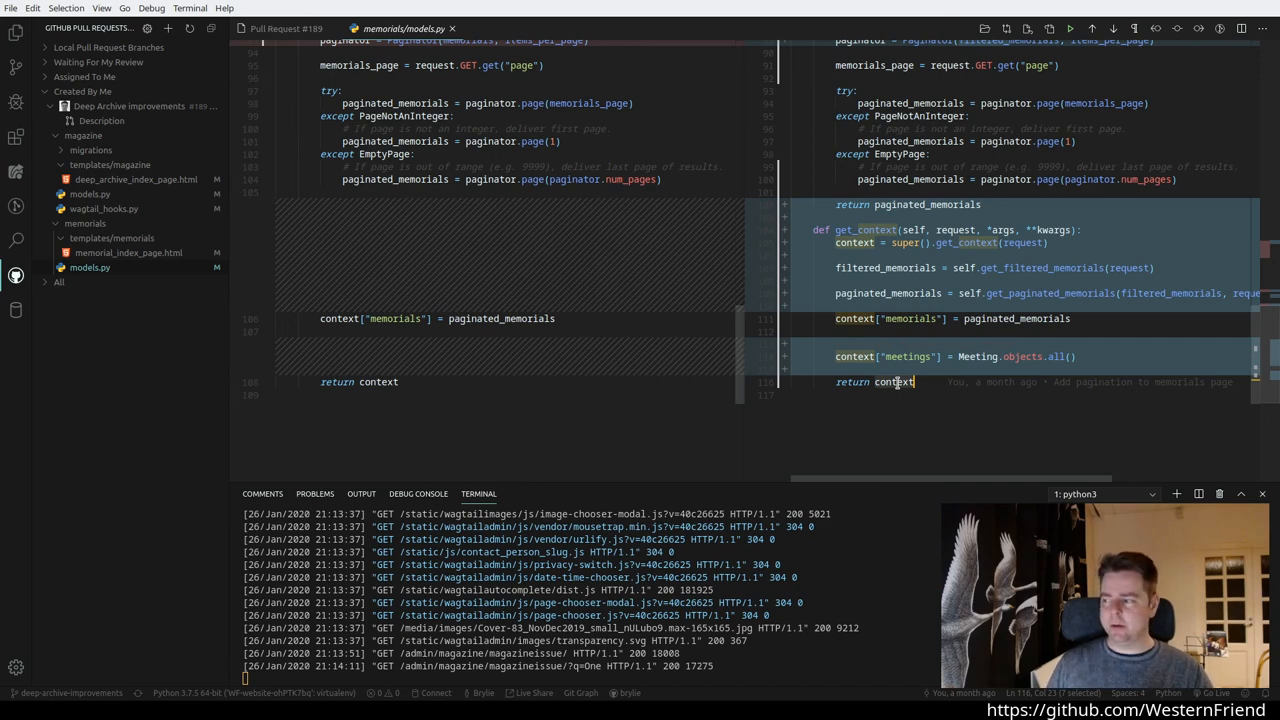
mouse_move(1002, 292)
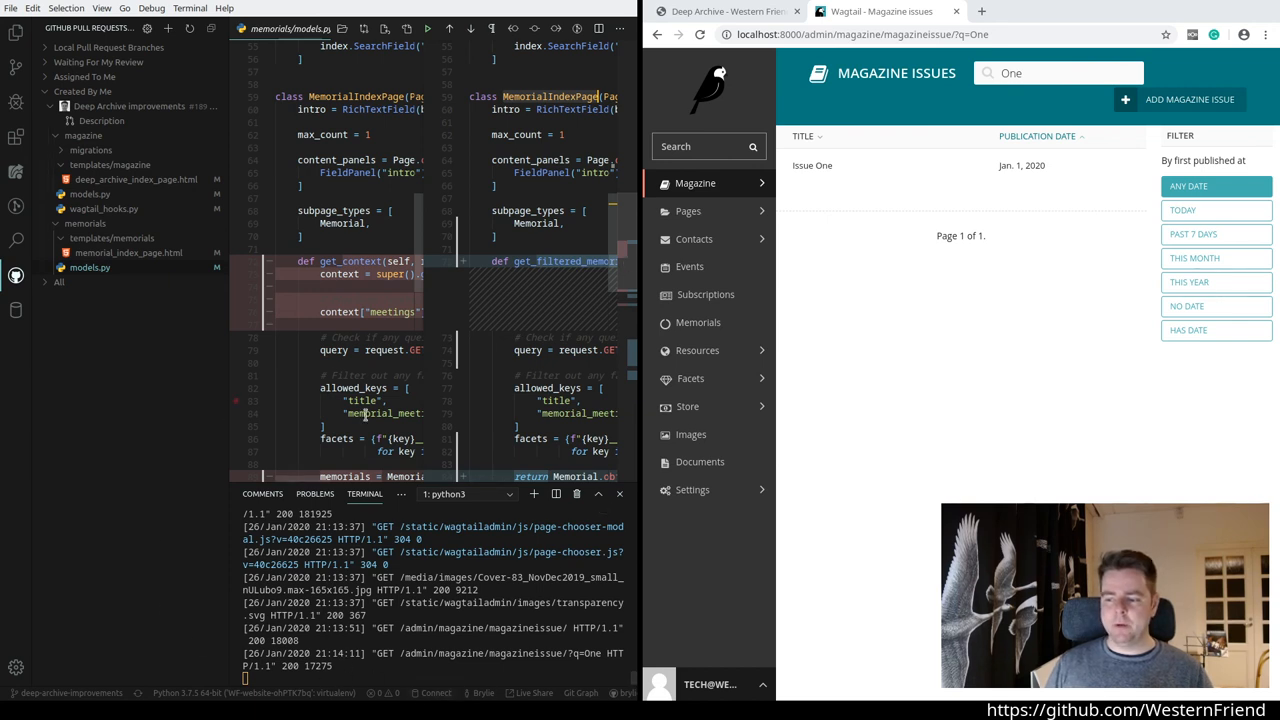
mouse_move(252, 348)
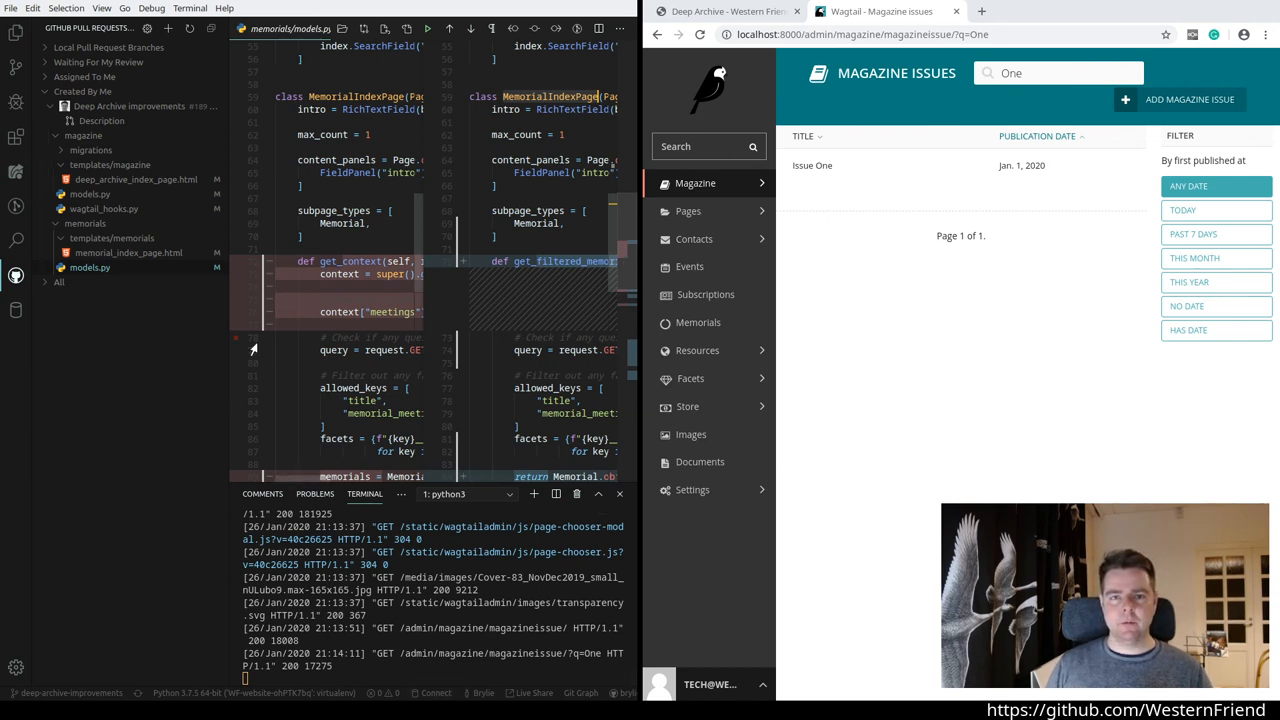